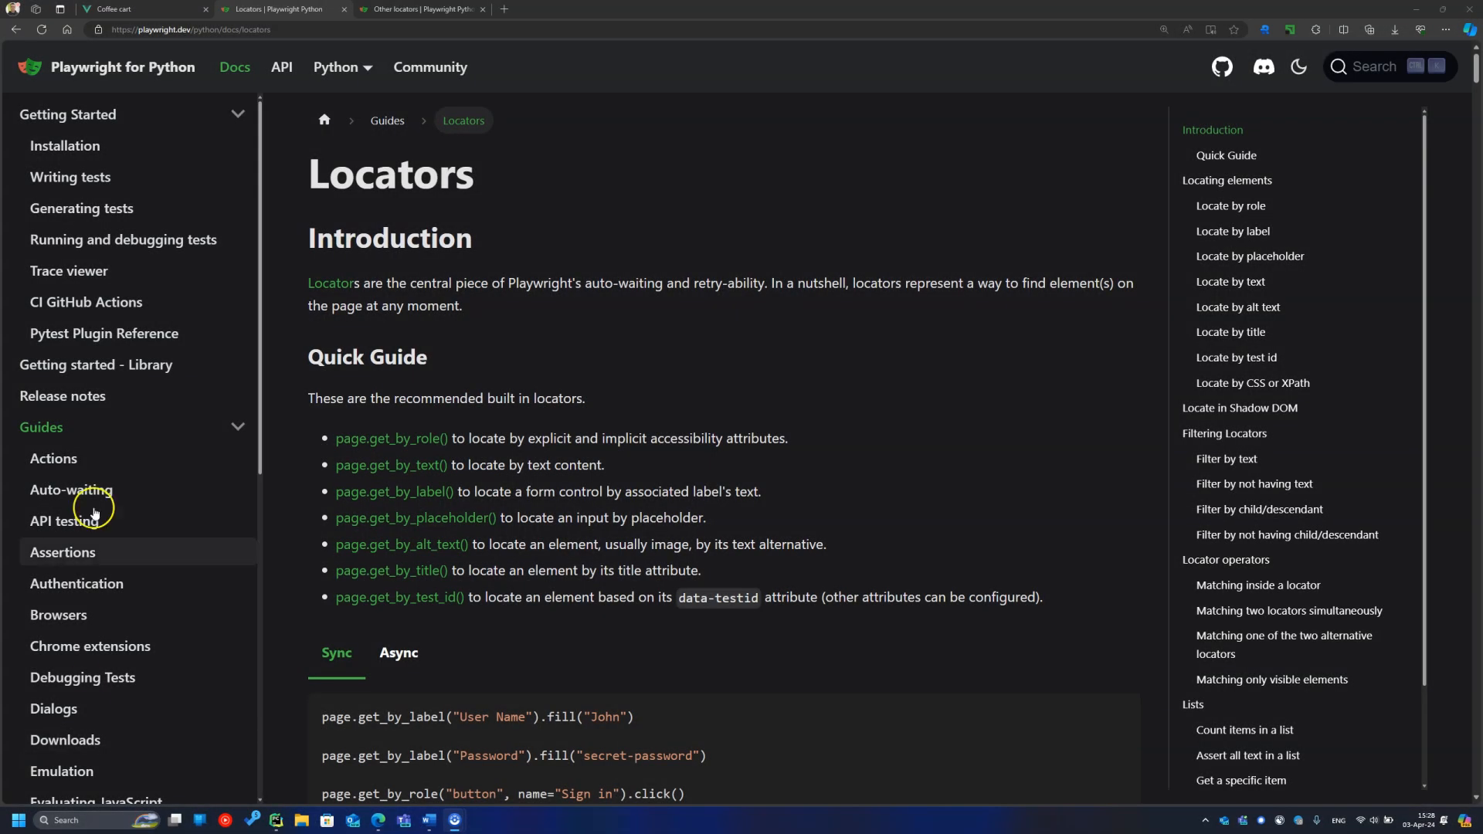
# Step: Switch Edge to the Coffee cart shop tab
pyautogui.click(142, 8)
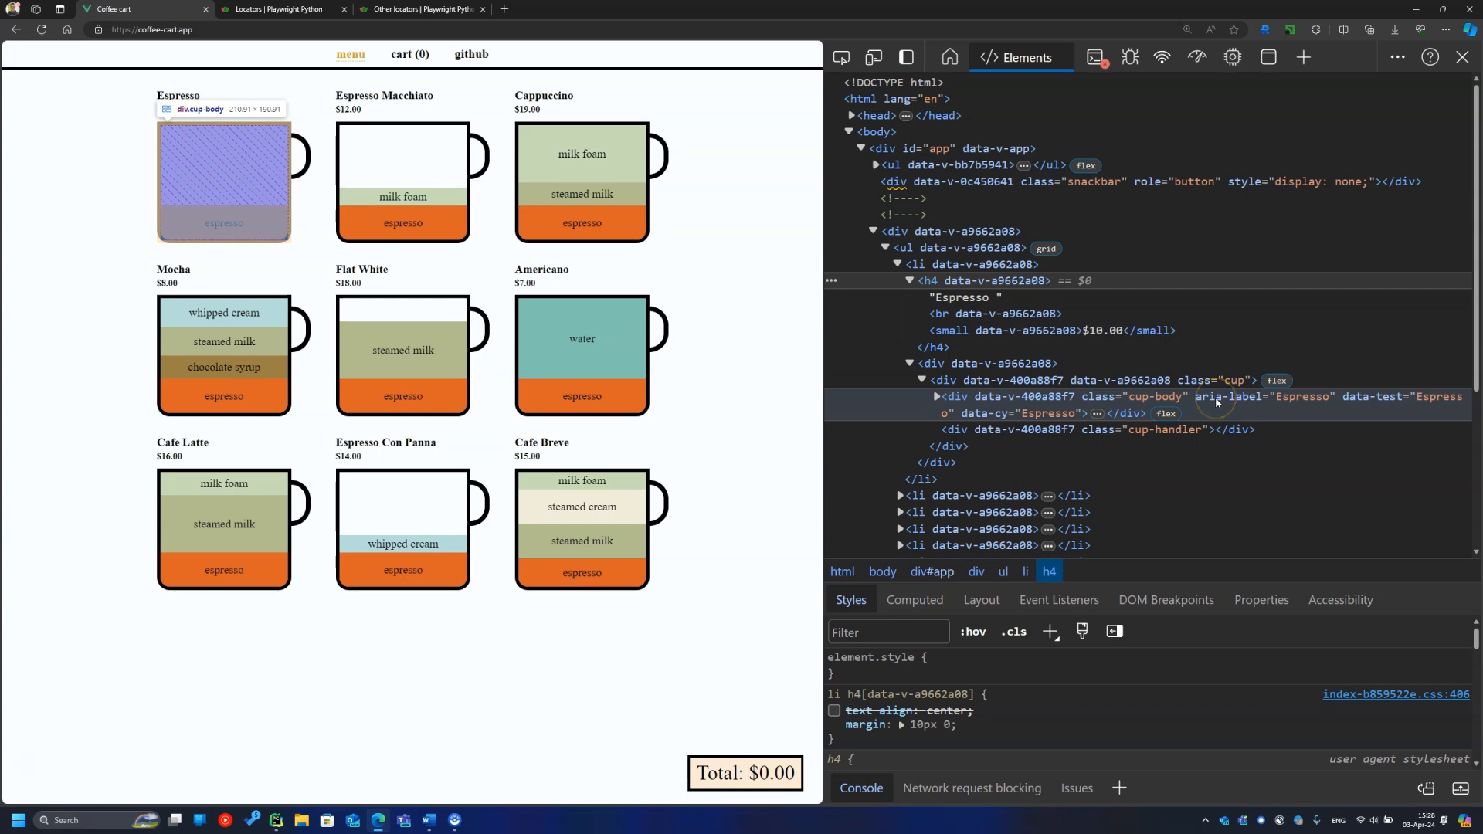
pyautogui.moveTo(758, 318)
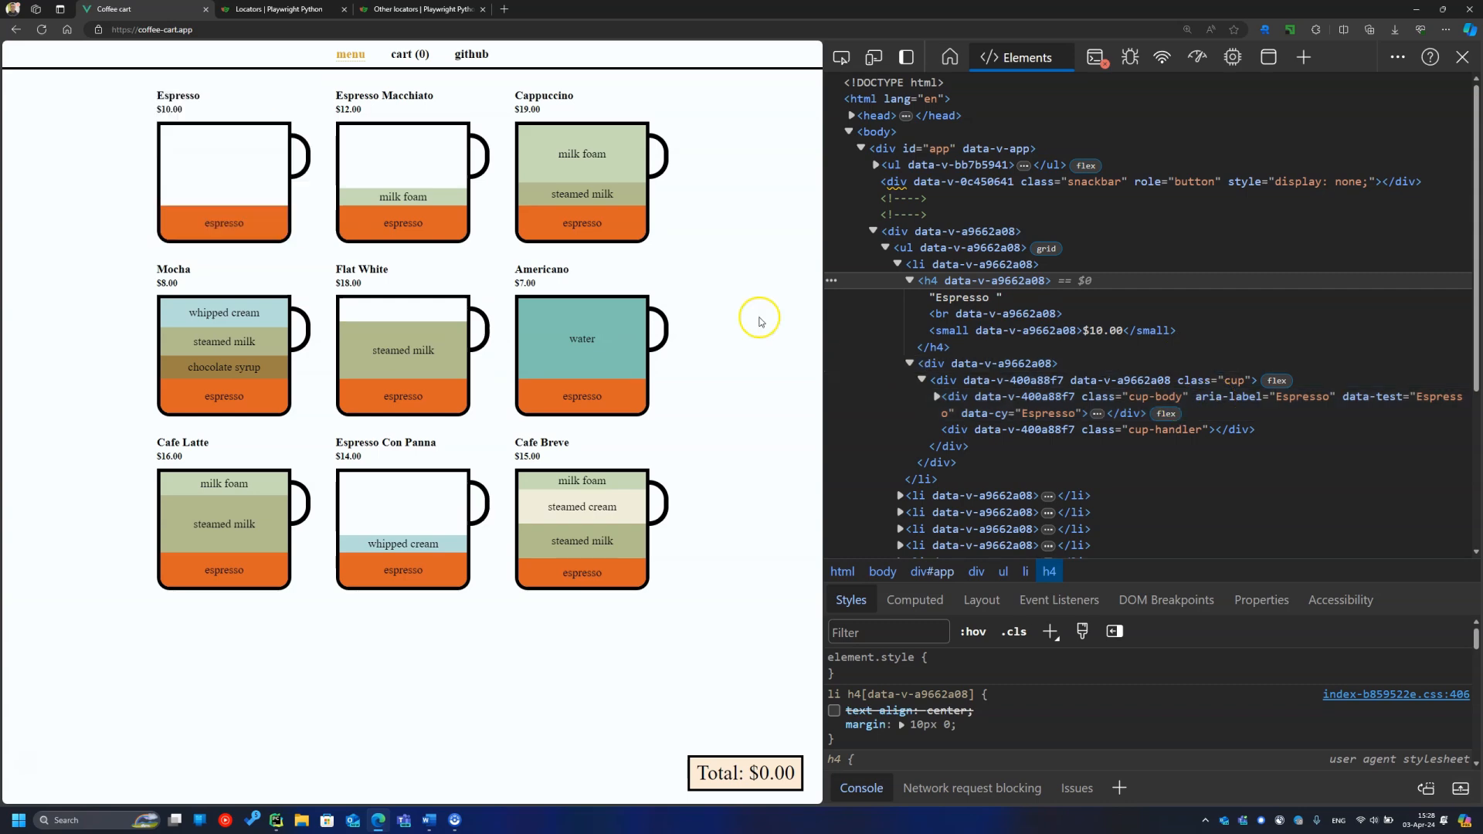
# Step: Click the coffee-cart page to end inspecting the Espresso cup's aria-label
pyautogui.click(224, 182)
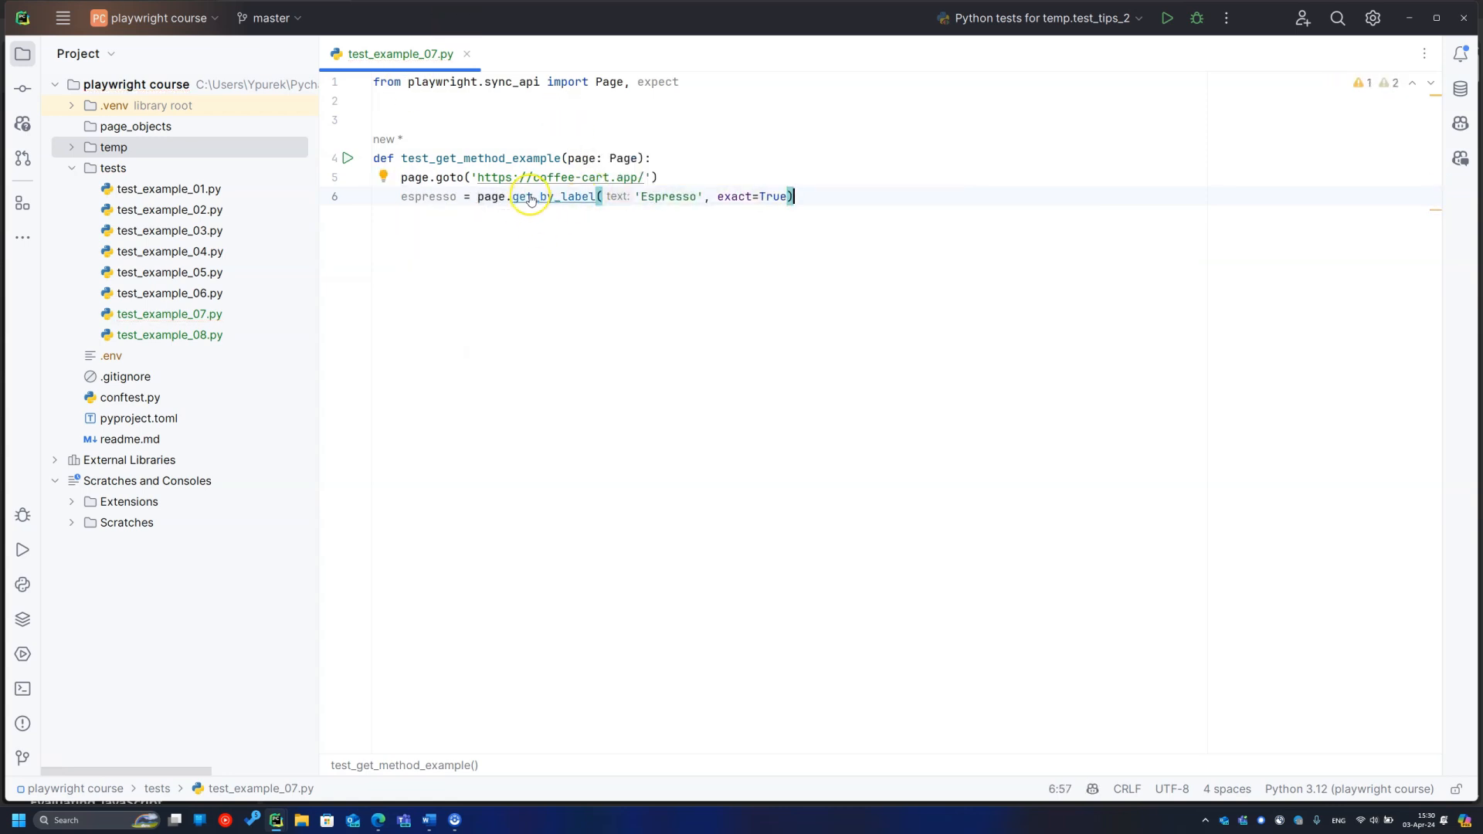
# Step: Check get_by_label's source, then add espresso.click() and expect(espresso).to_have_count(1)
pyautogui.click(555, 195)
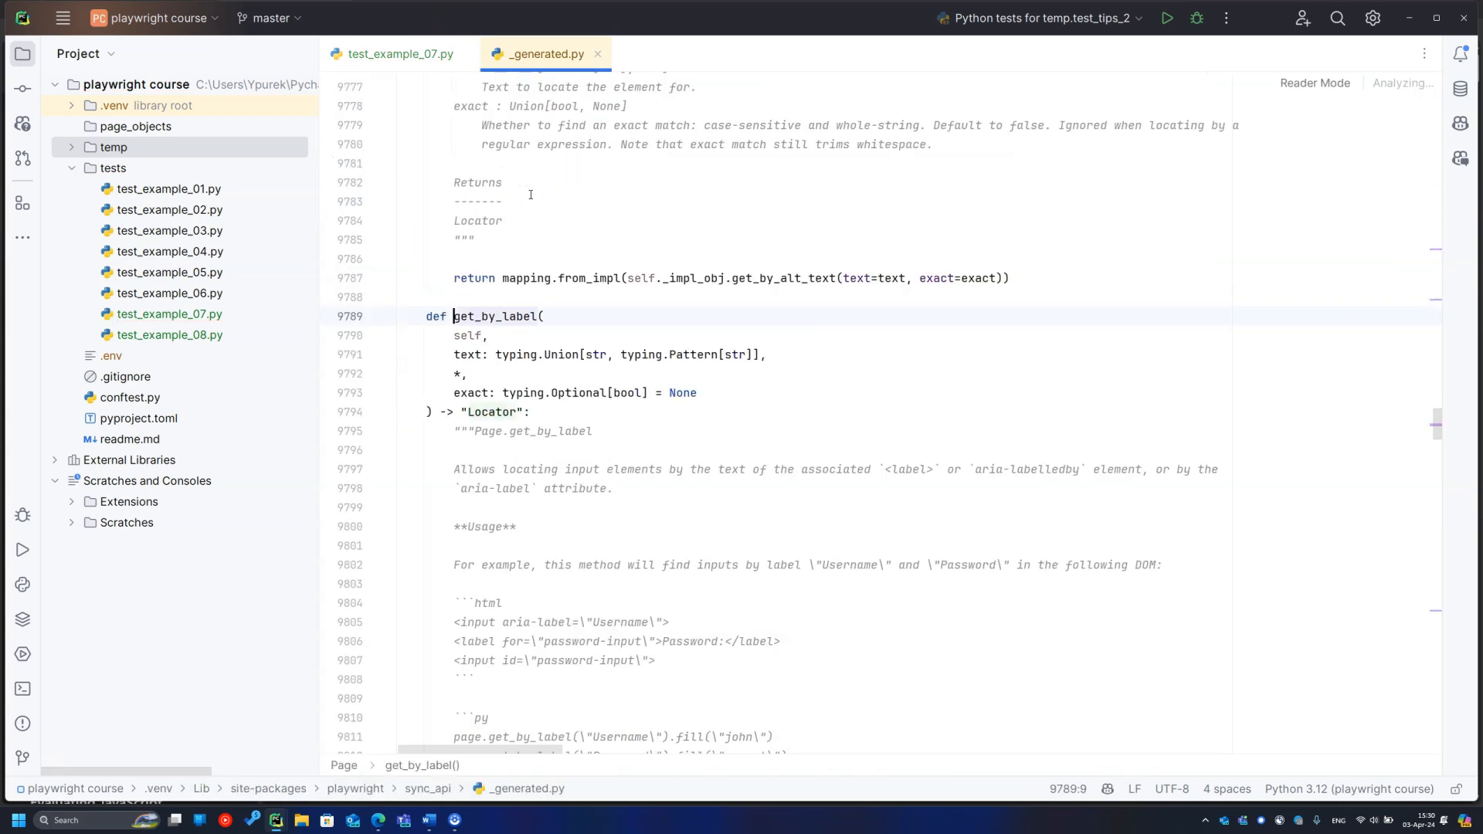
pyautogui.doubleClick(1117, 469)
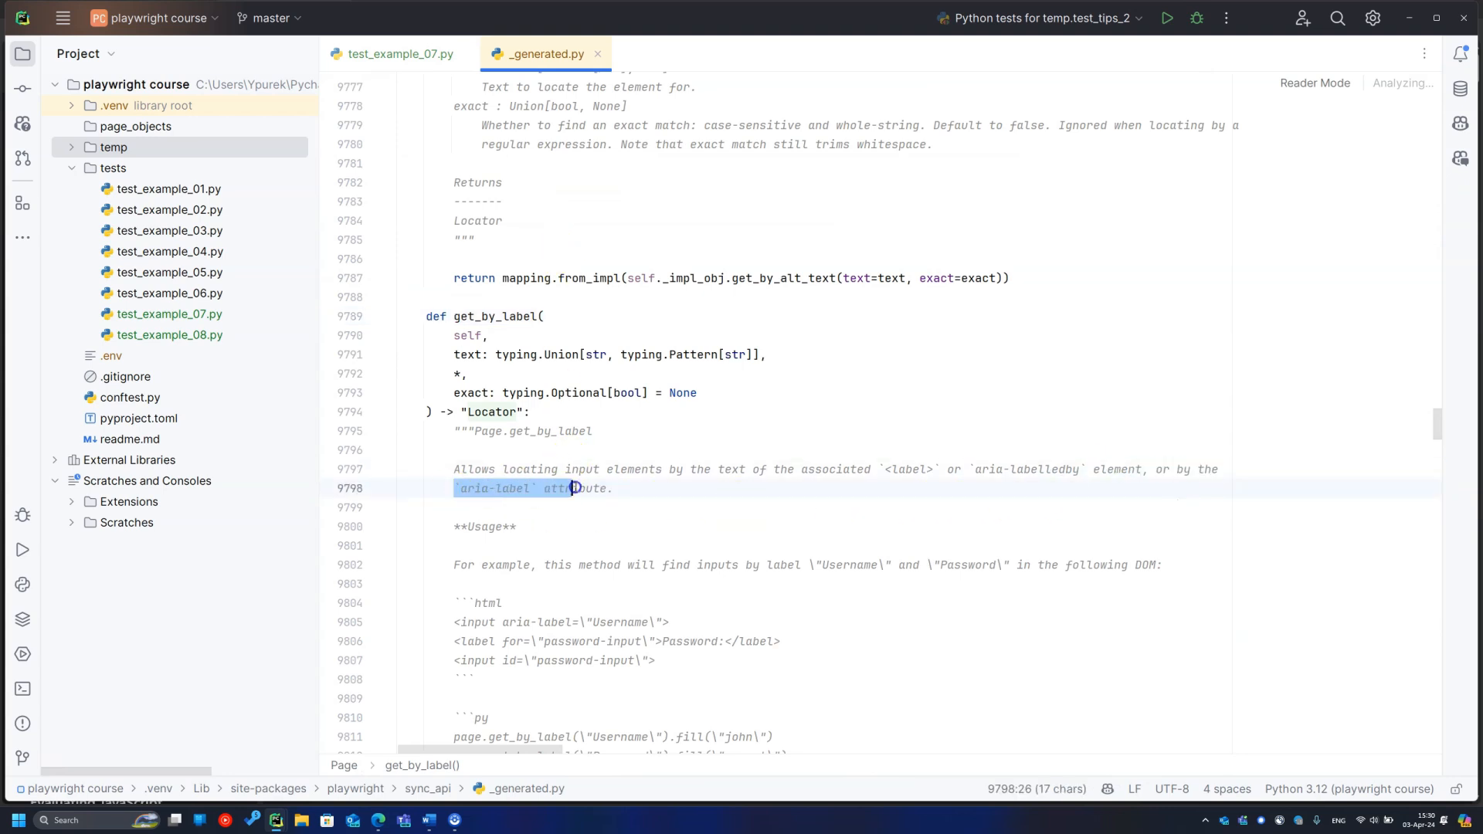
pyautogui.click(401, 53)
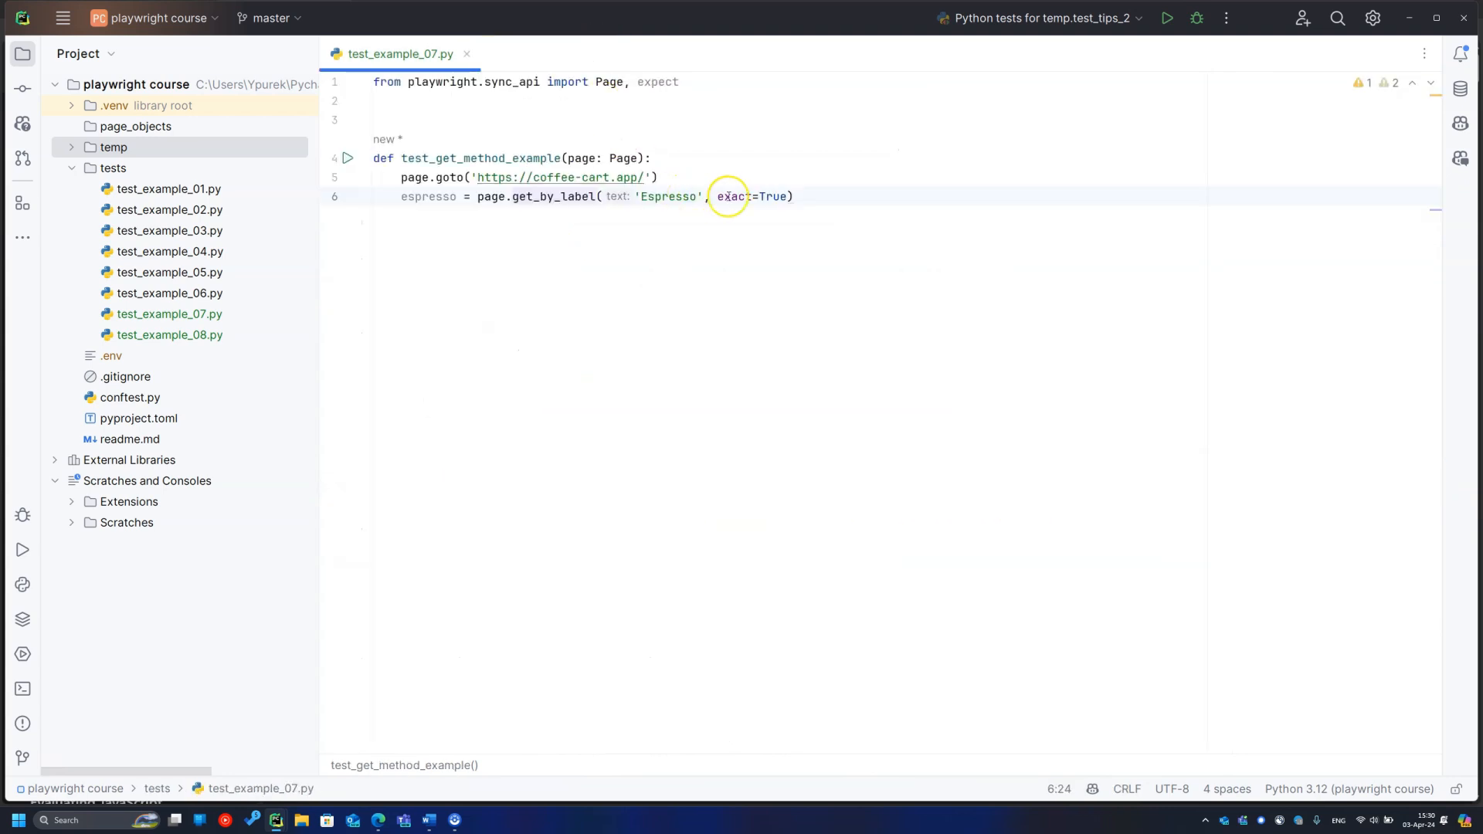
pyautogui.write('espresso.click()')
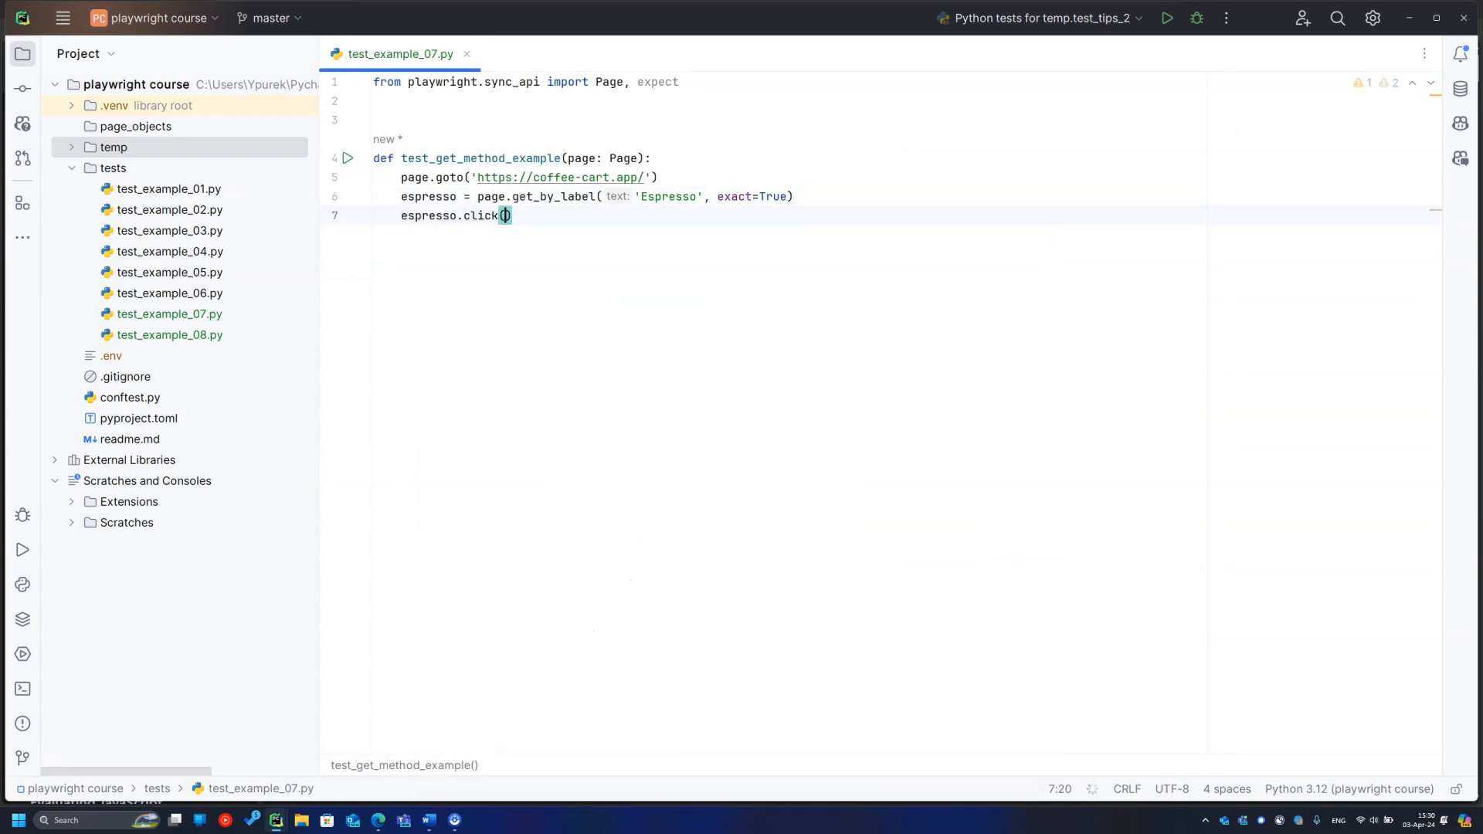
pyautogui.write('expect(espresso).to_have_count(1)')
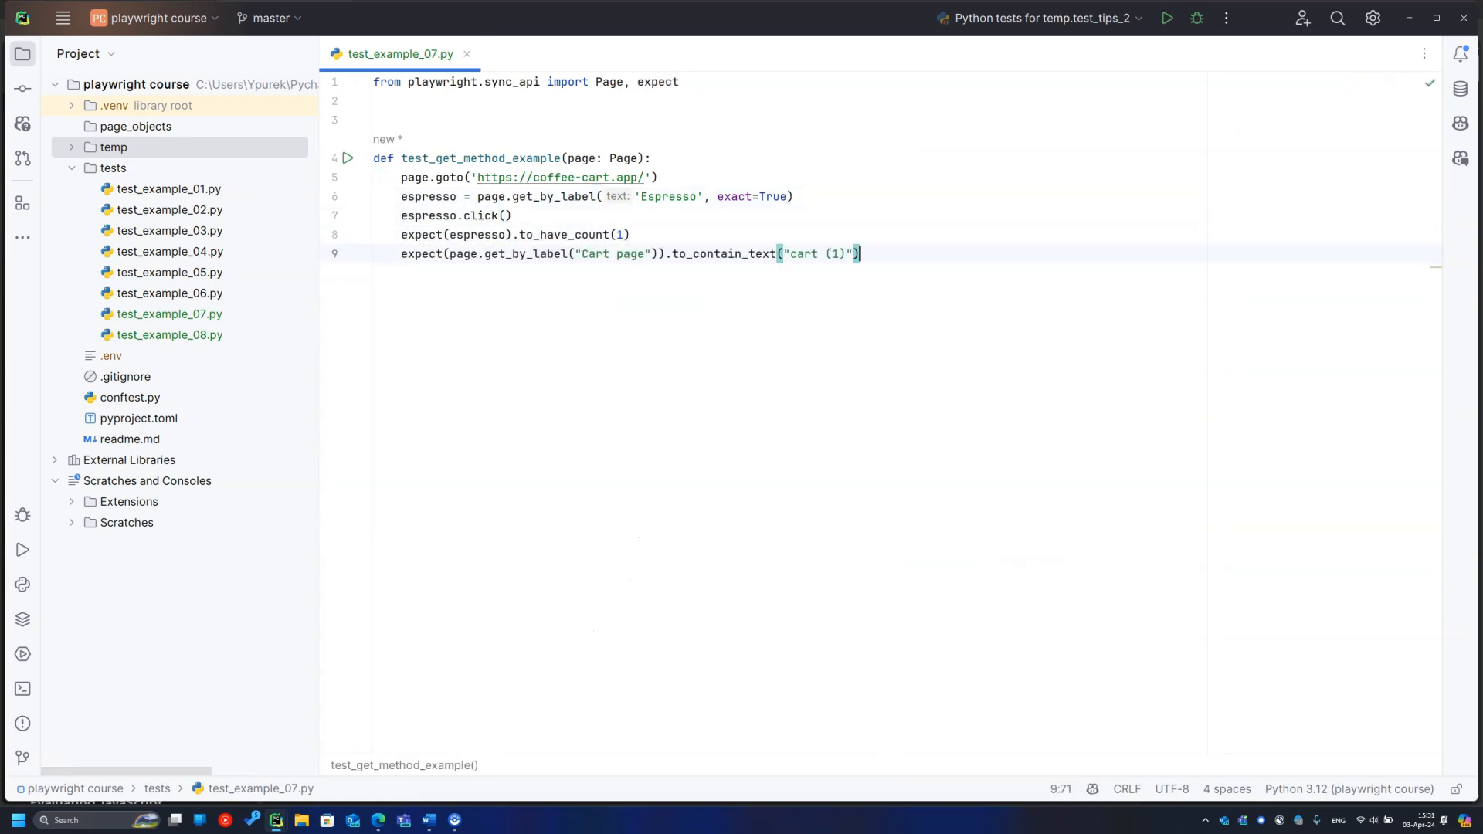
# Step: Run test_get_method_example from the gutter and dismiss the get_by_label documentation popup
pyautogui.click(349, 158)
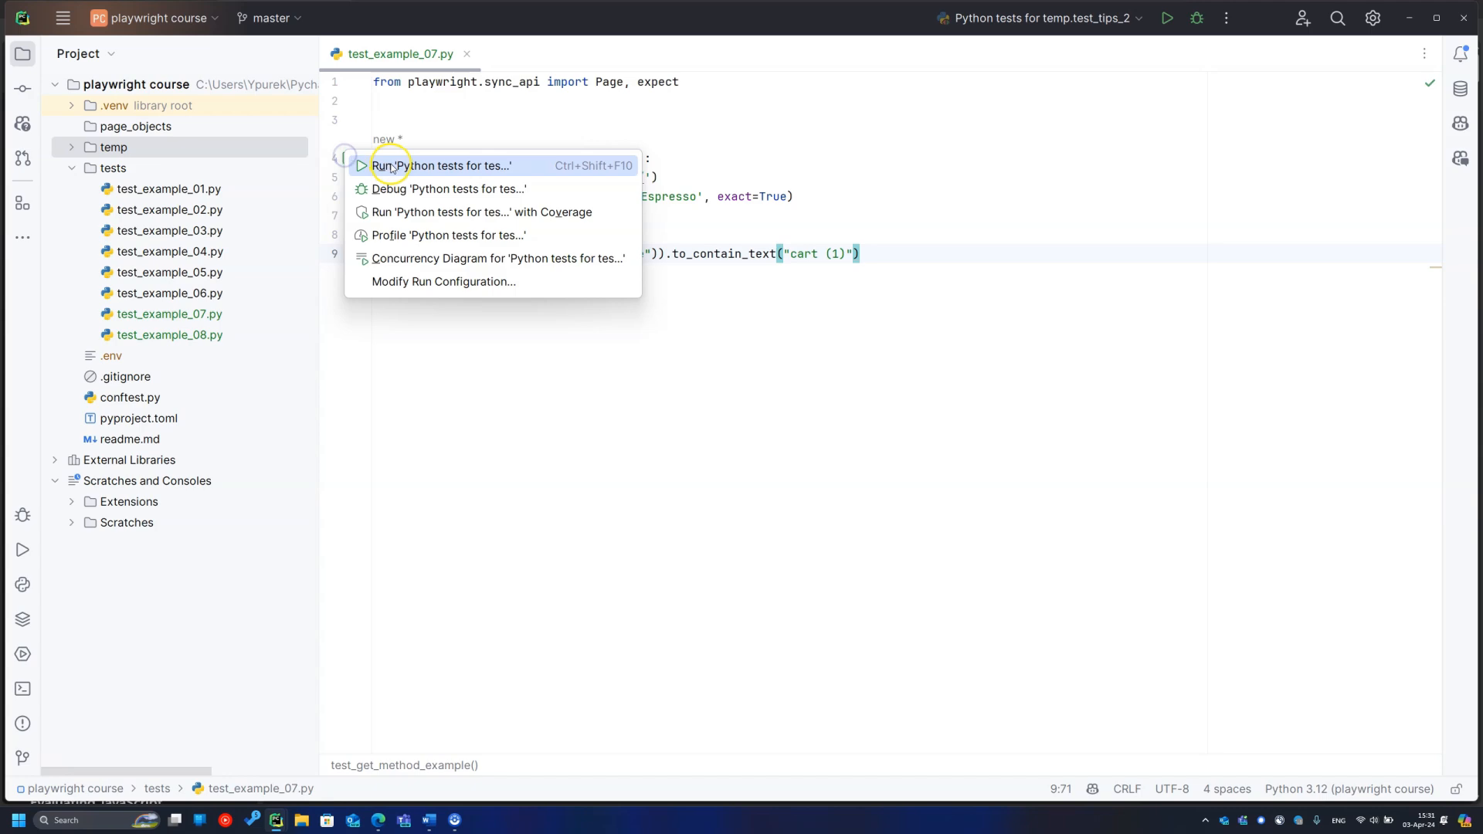
pyautogui.click(443, 165)
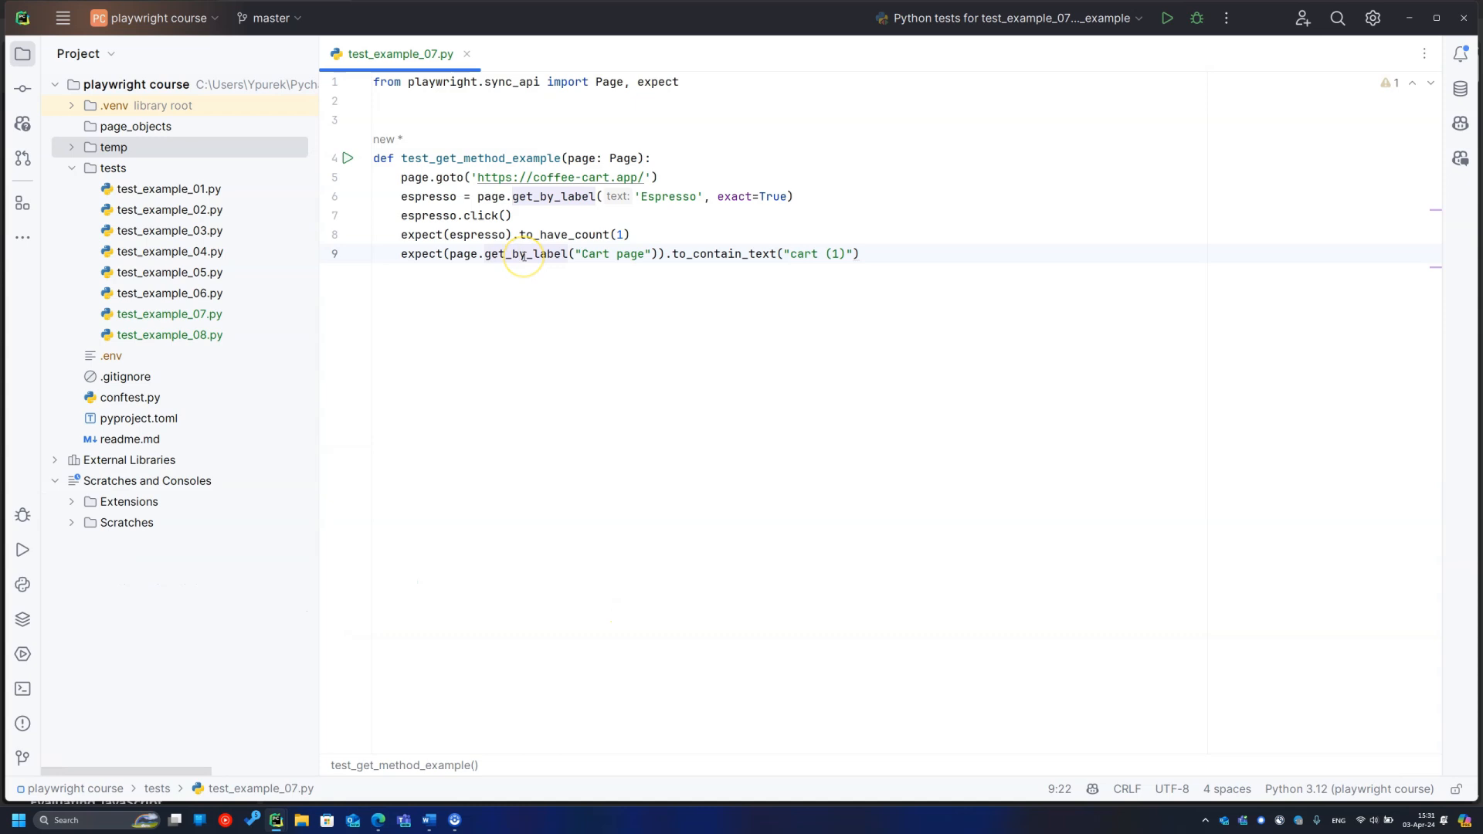
pyautogui.moveTo(530, 254)
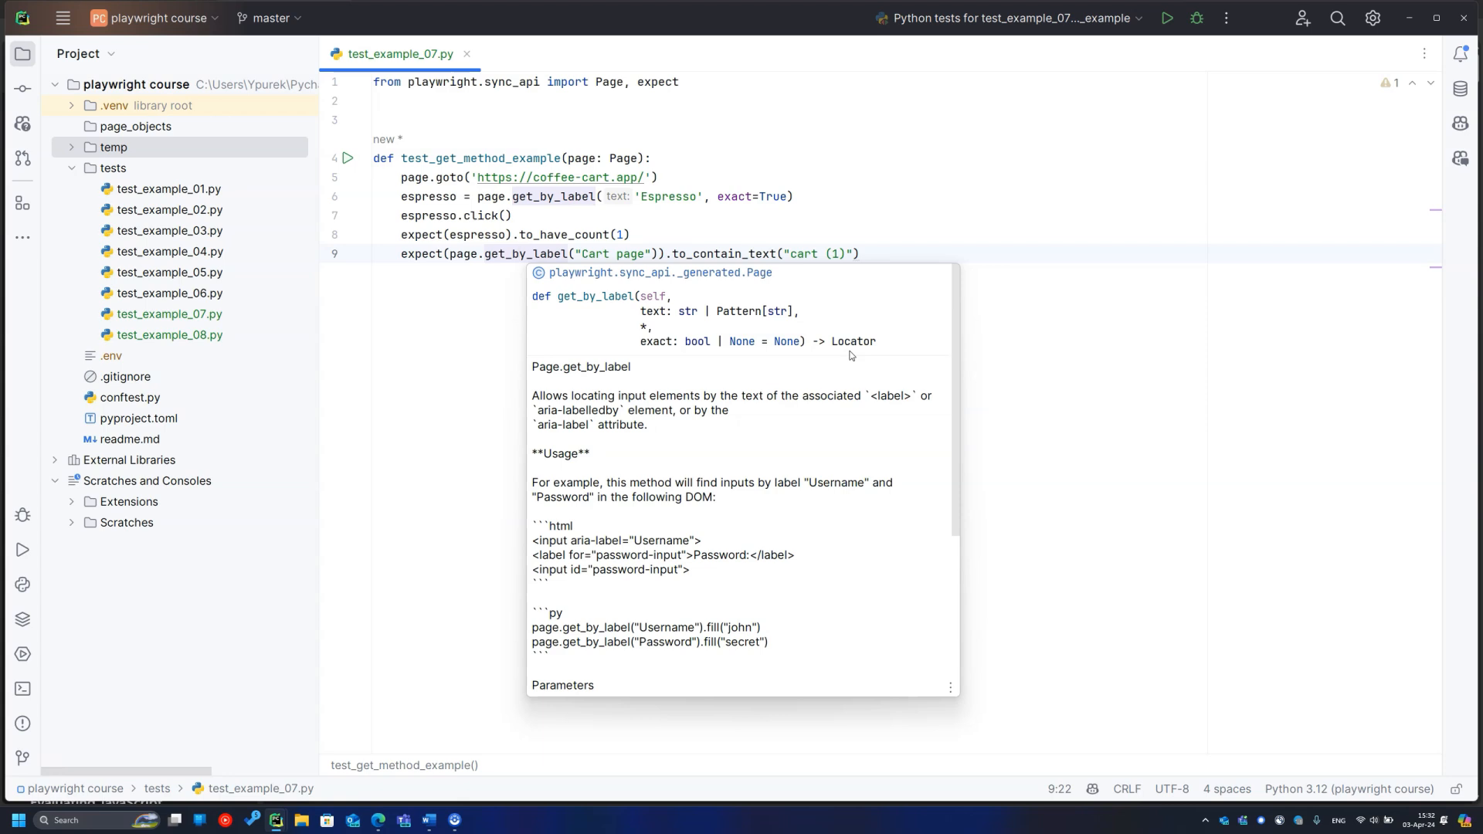
pyautogui.click(519, 254)
pyautogui.write('def test_locator_features_1(page: Page):')
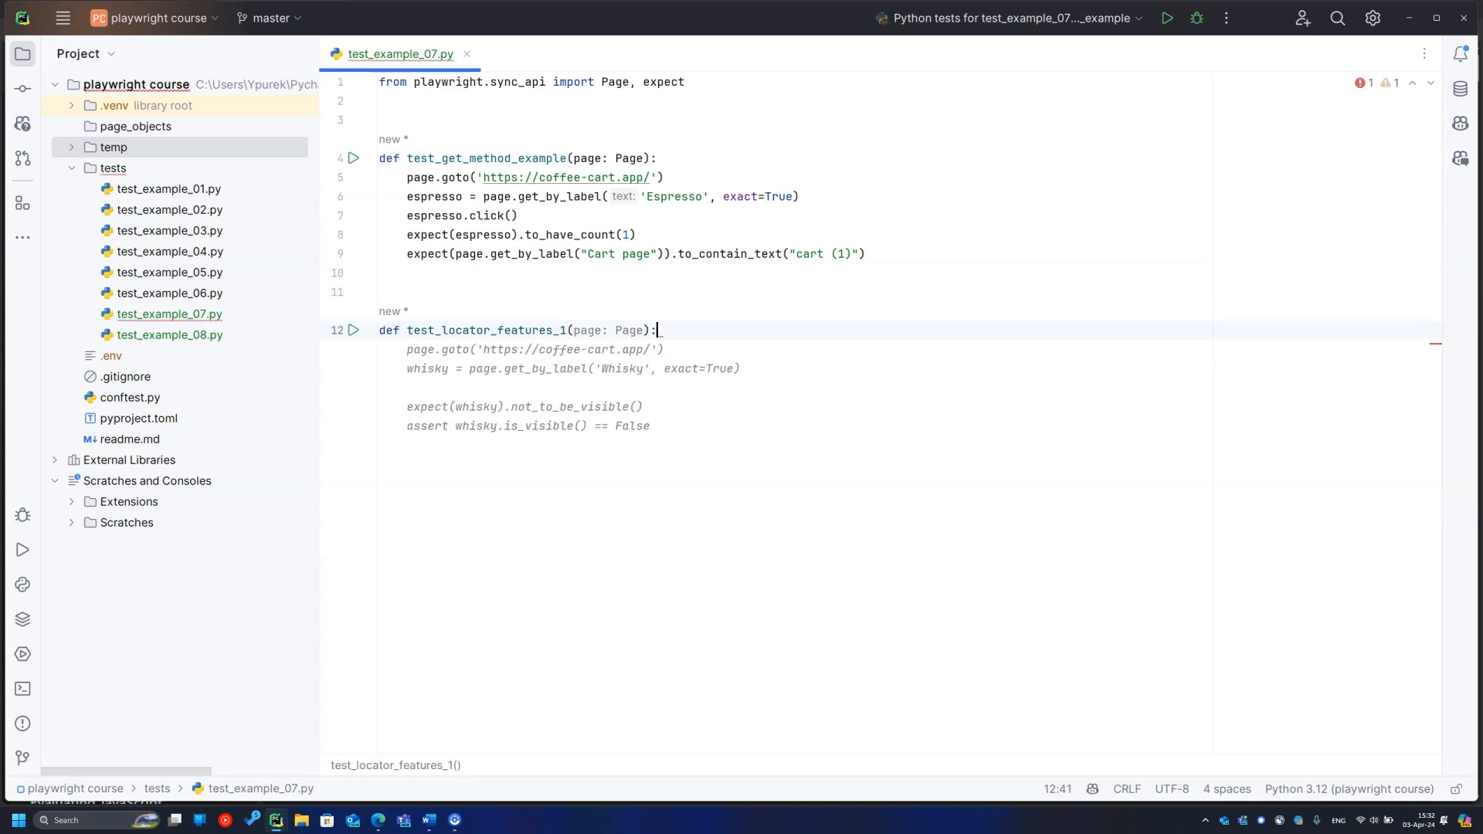
pyautogui.write("page.goto('https://coffee-cart.app/')")
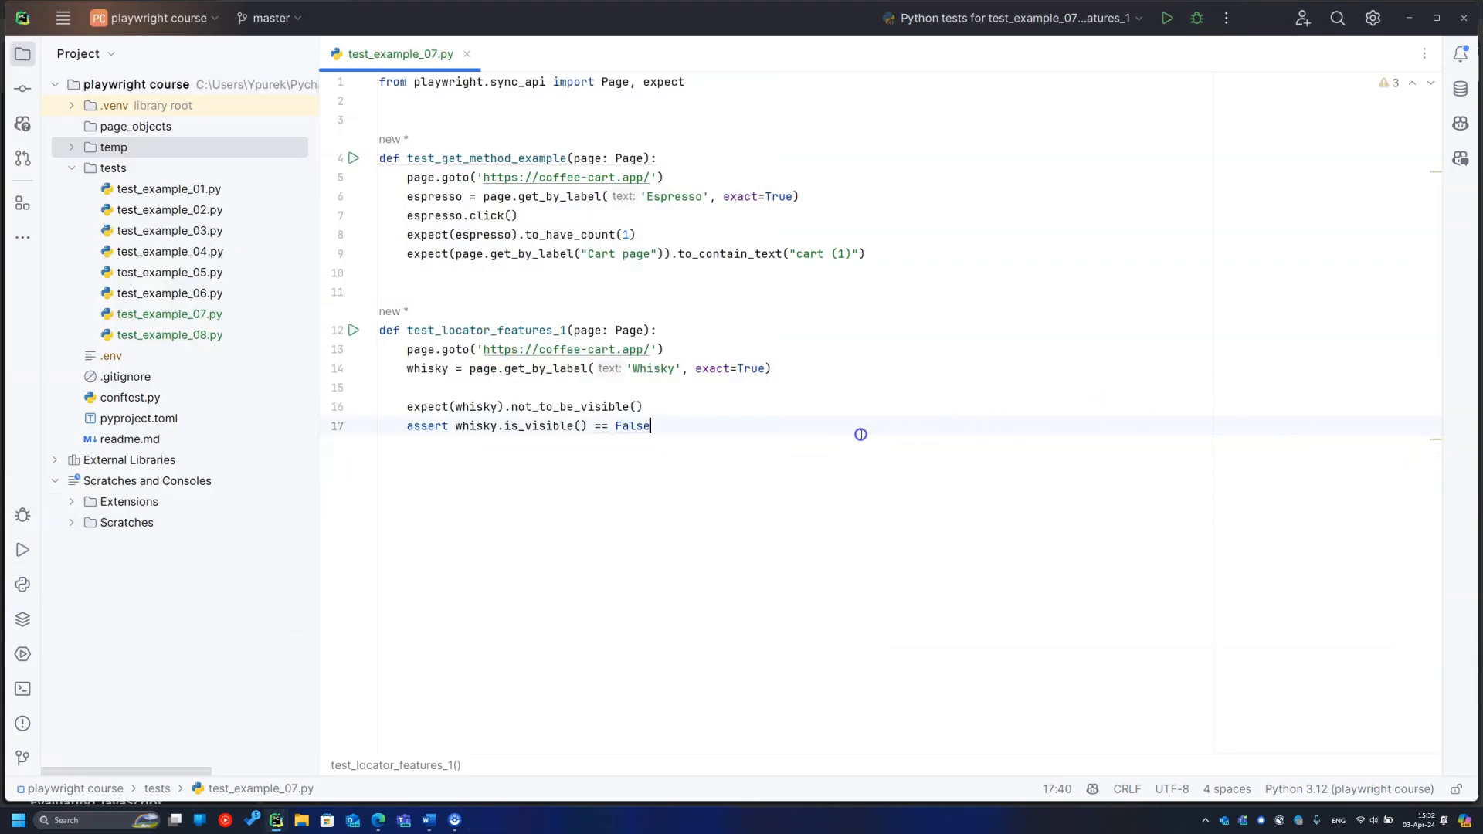
pyautogui.press('enter')
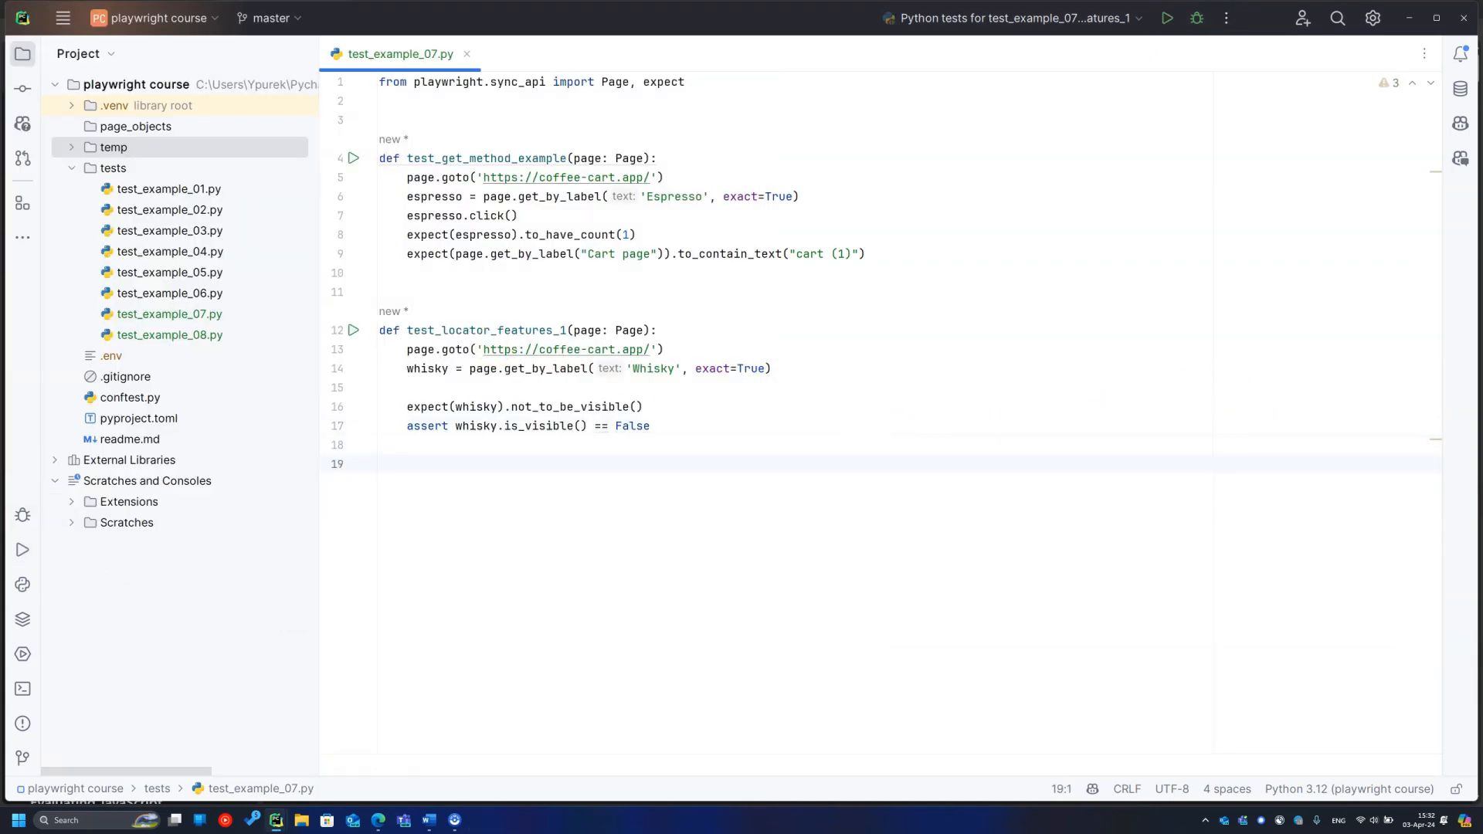
pyautogui.write('def test_locator_features_2(page: Page):')
pyautogui.write('expect(espresso).to_have_count(3')
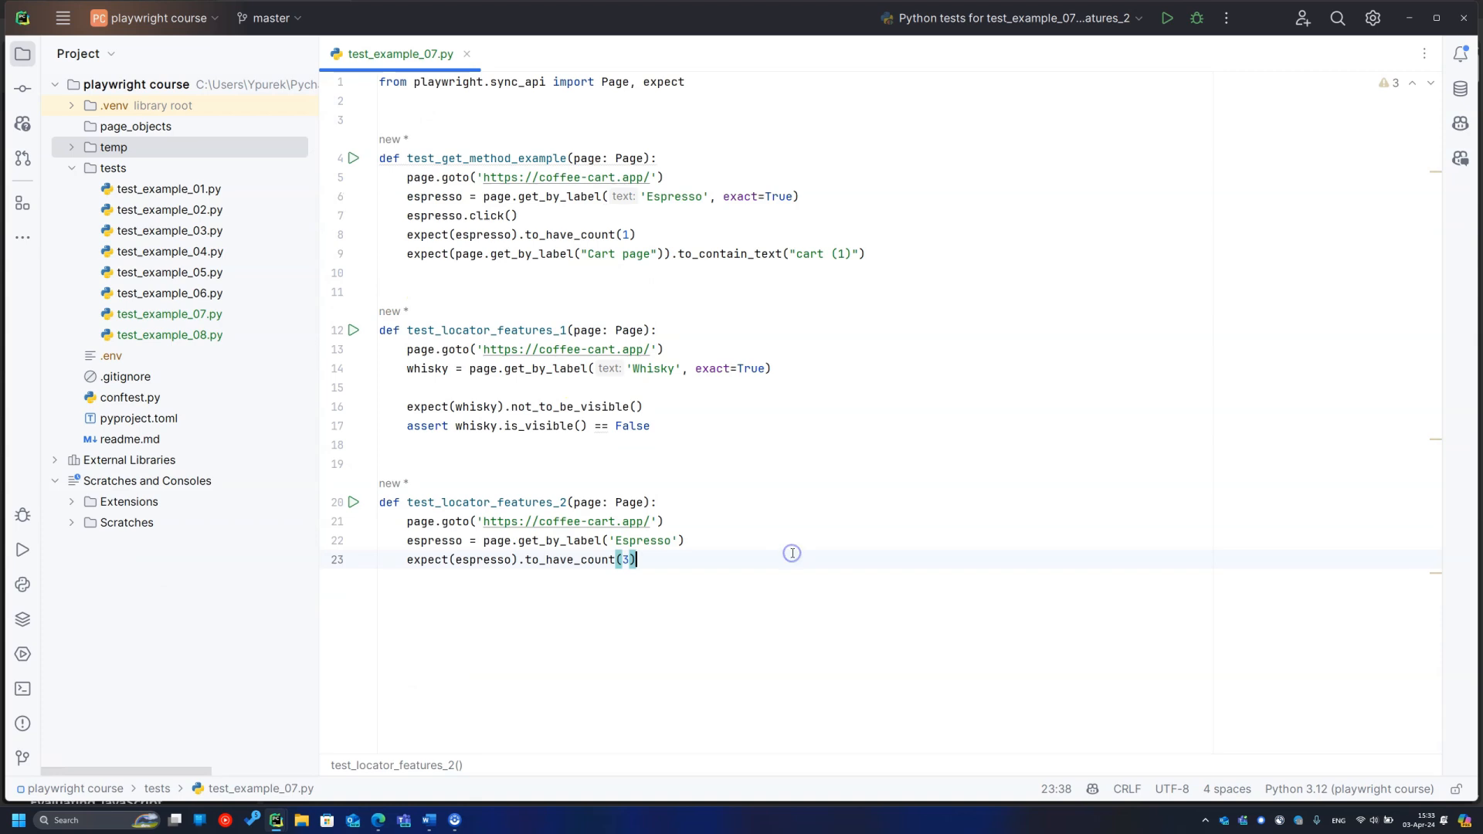
# Step: Define test_locator_features_3(page: Page) and place the cursor in its body
pyautogui.write('def test_locator_features_3(page: Page):')
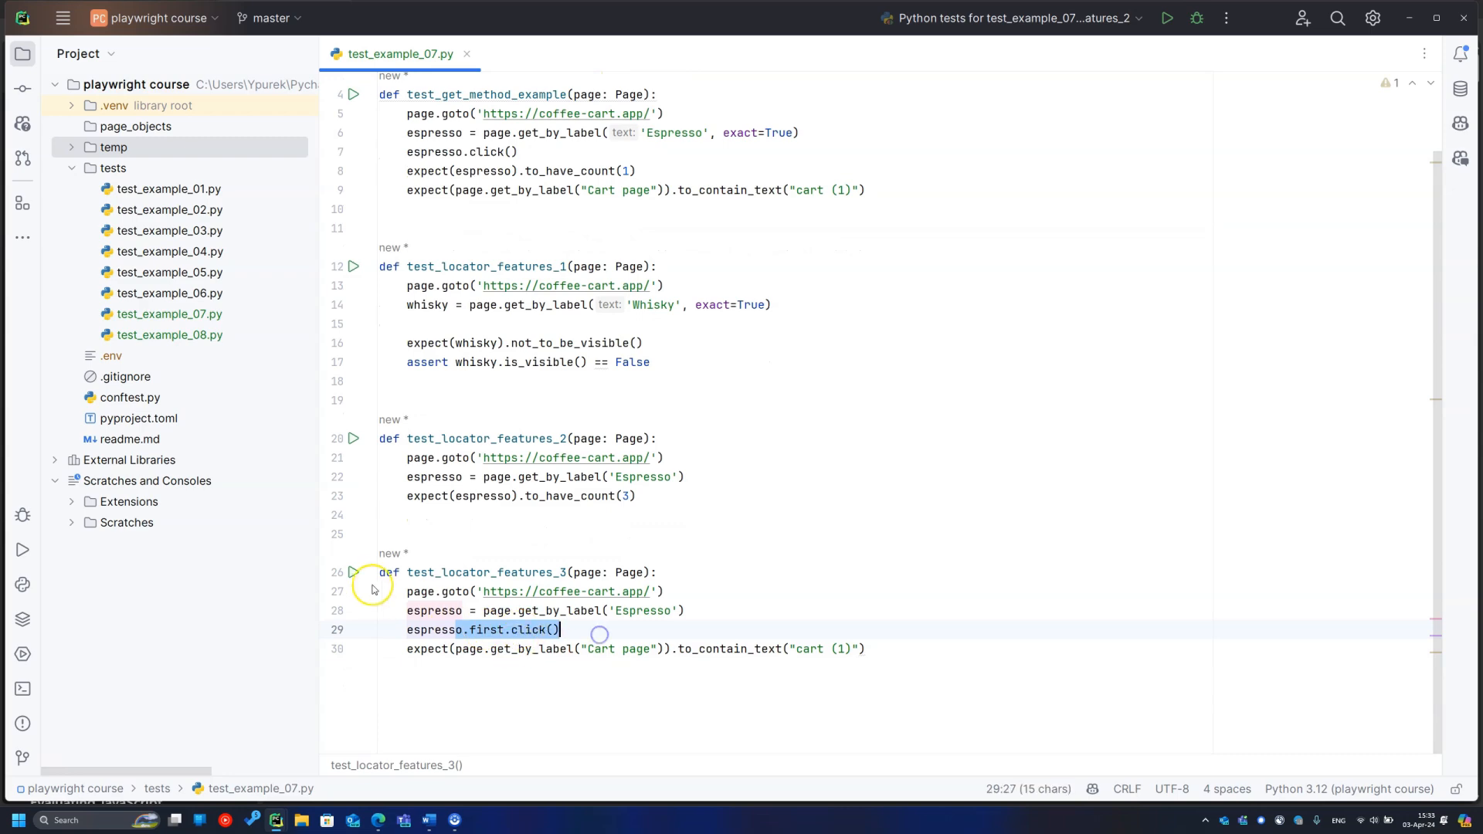
pyautogui.click(353, 254)
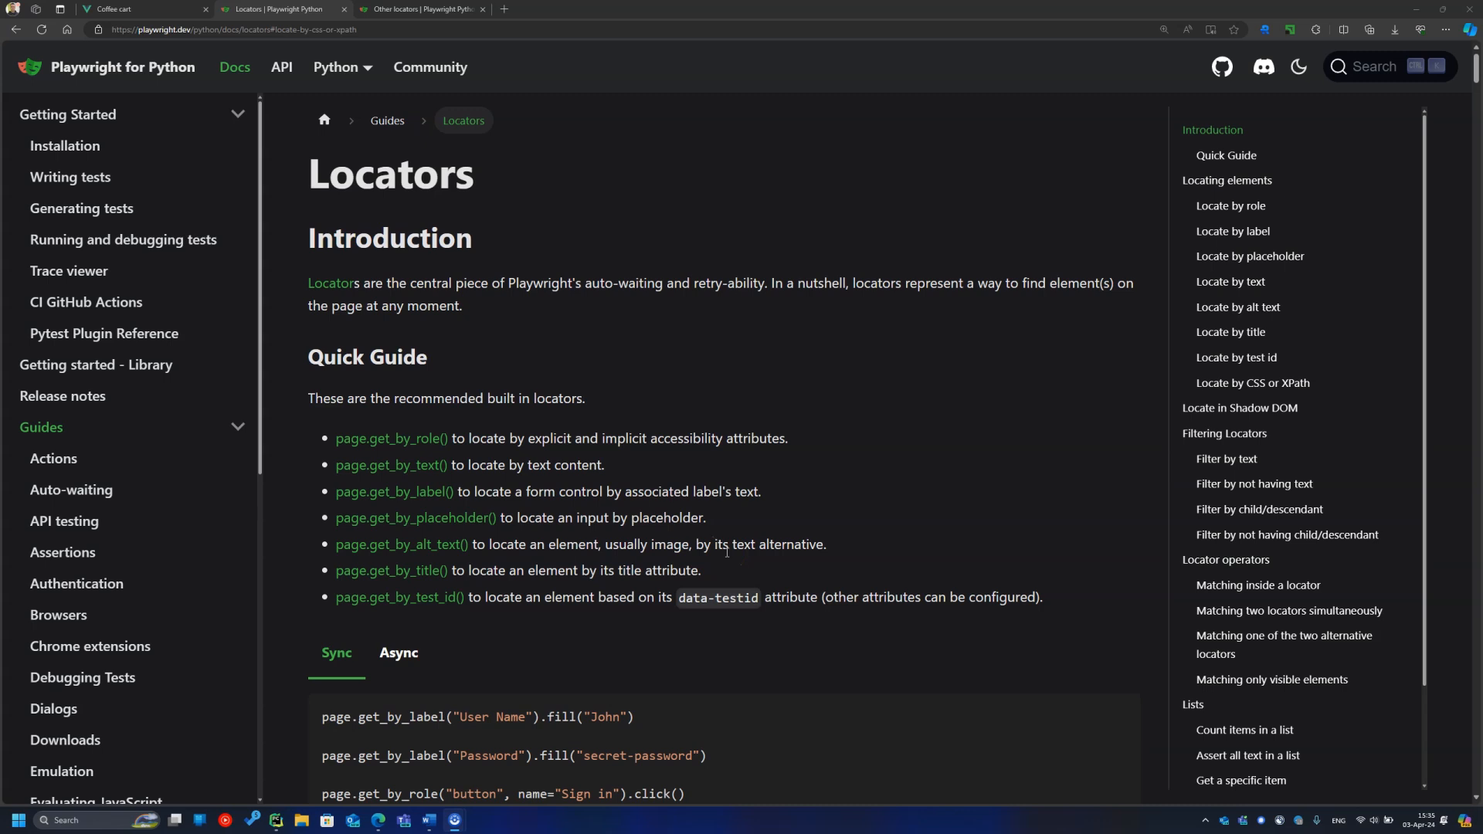
pyautogui.moveTo(1252, 383)
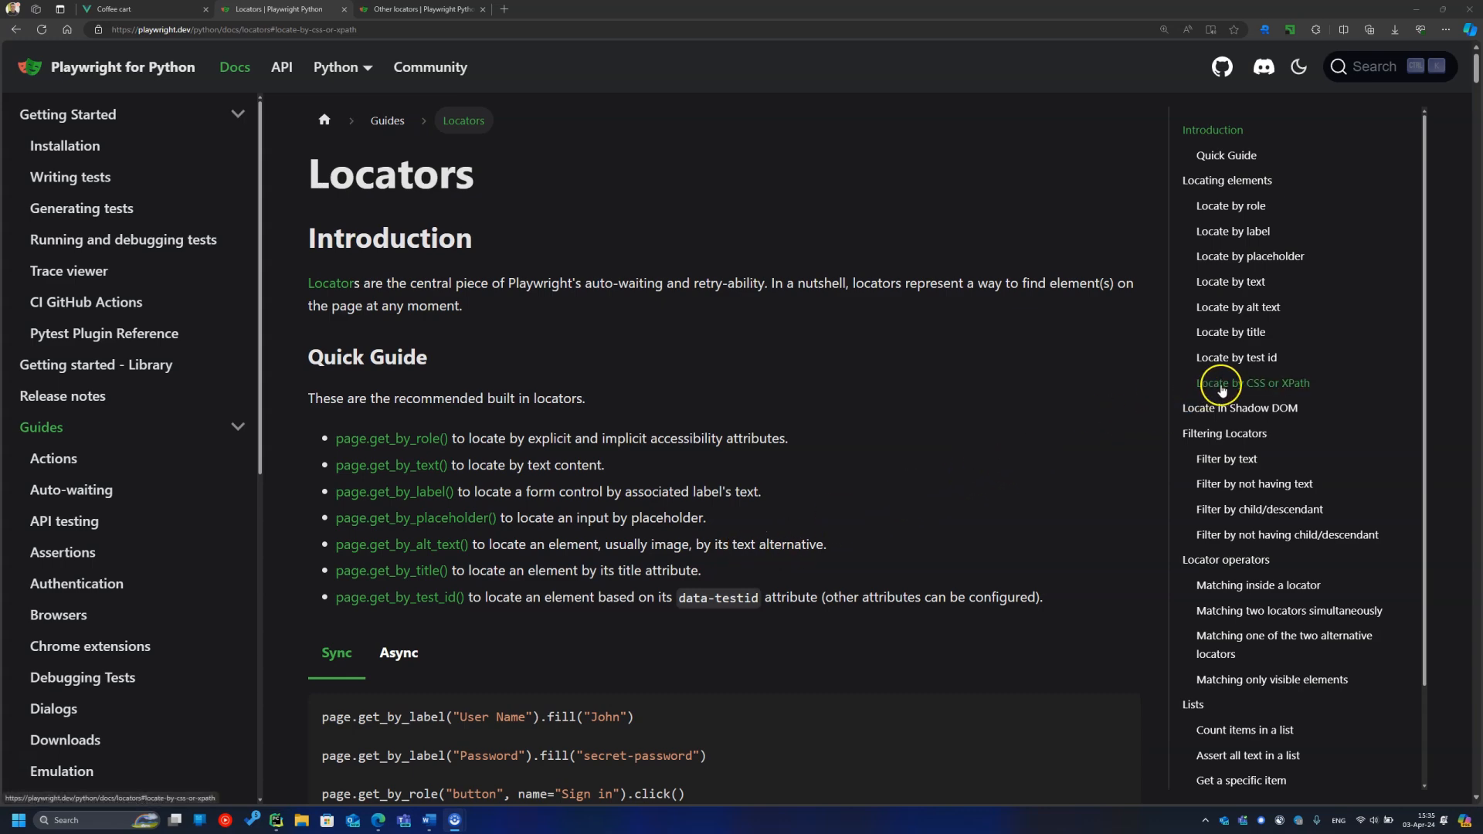
# Step: Jump to the guide's 'Locate by CSS or XPath' section from the table of contents
pyautogui.click(1252, 384)
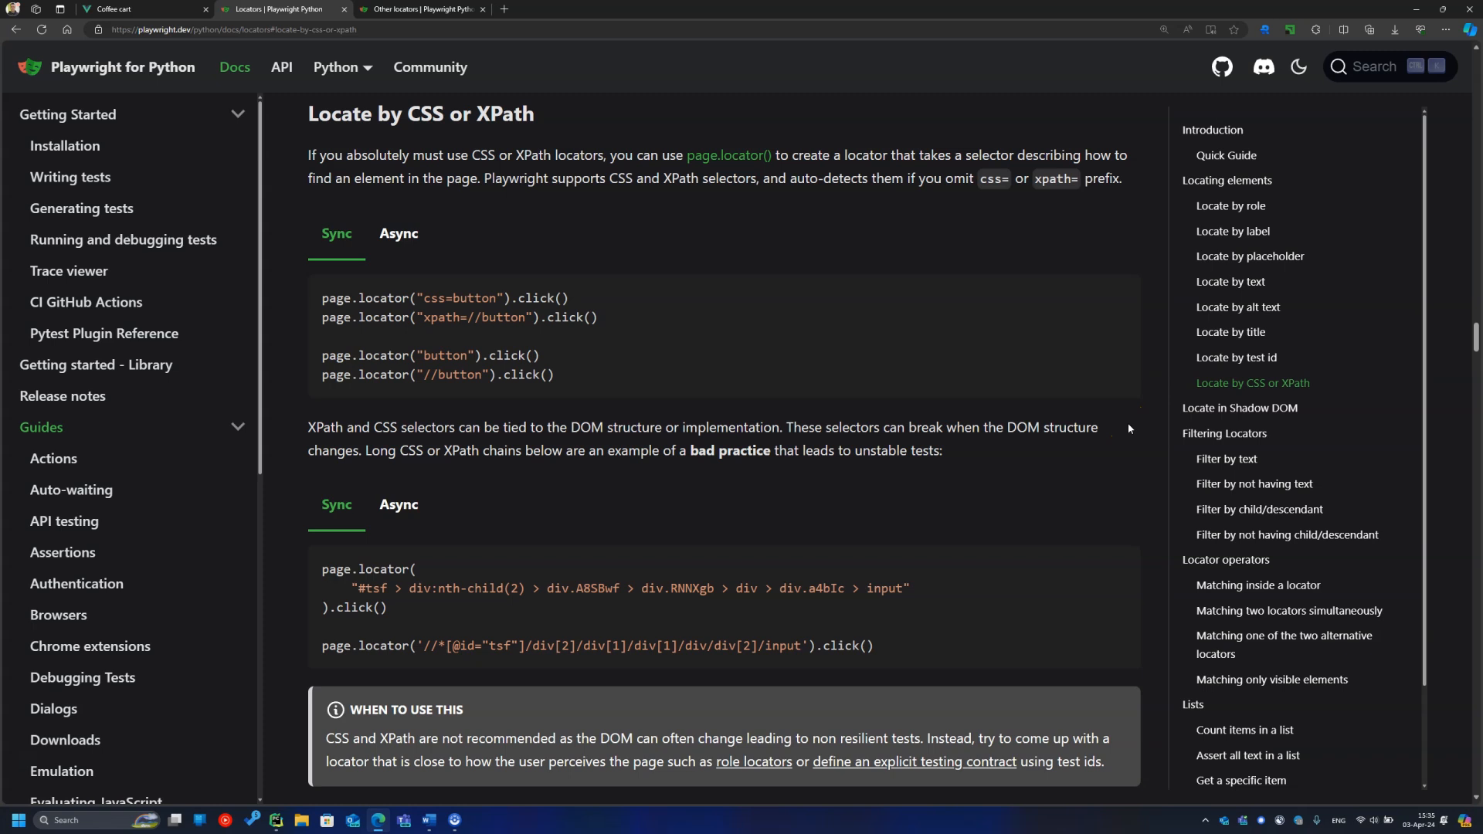
pyautogui.moveTo(1124, 433)
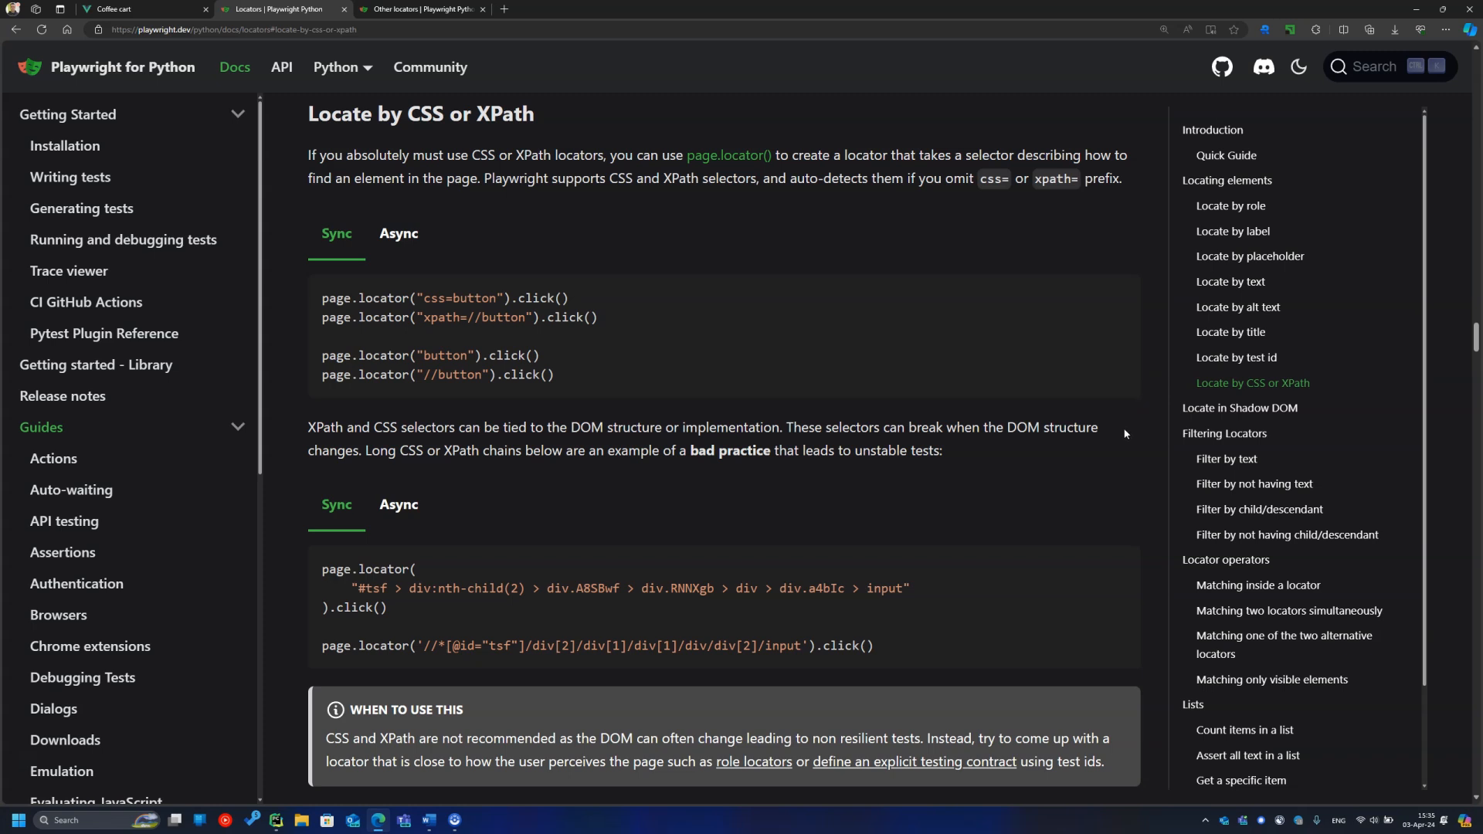
pyautogui.moveTo(955, 570)
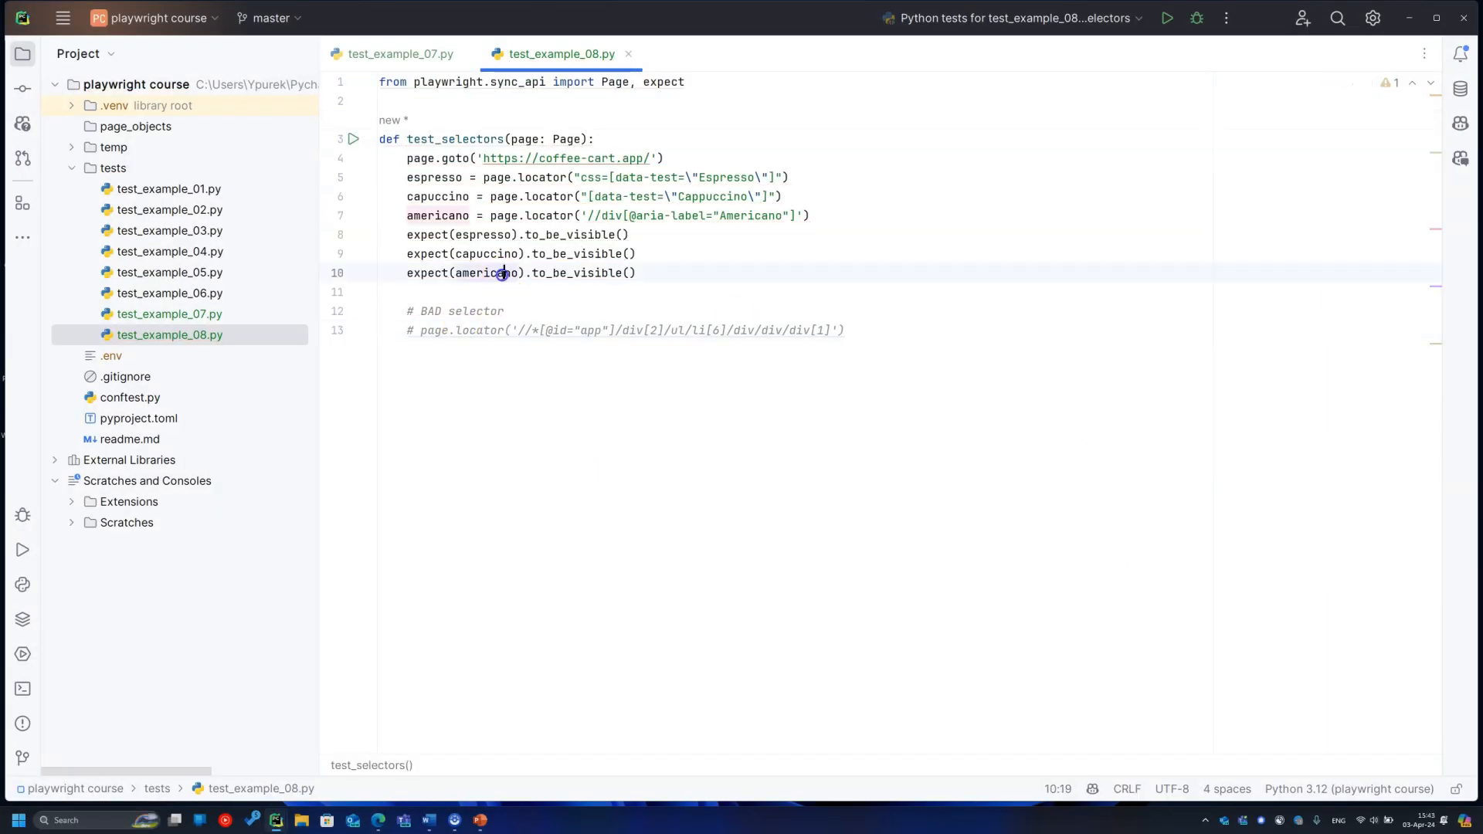
# Step: Add expect(test).not_to_be_visible() for the bad selector, run test_selectors, add a line
pyautogui.write('tes')
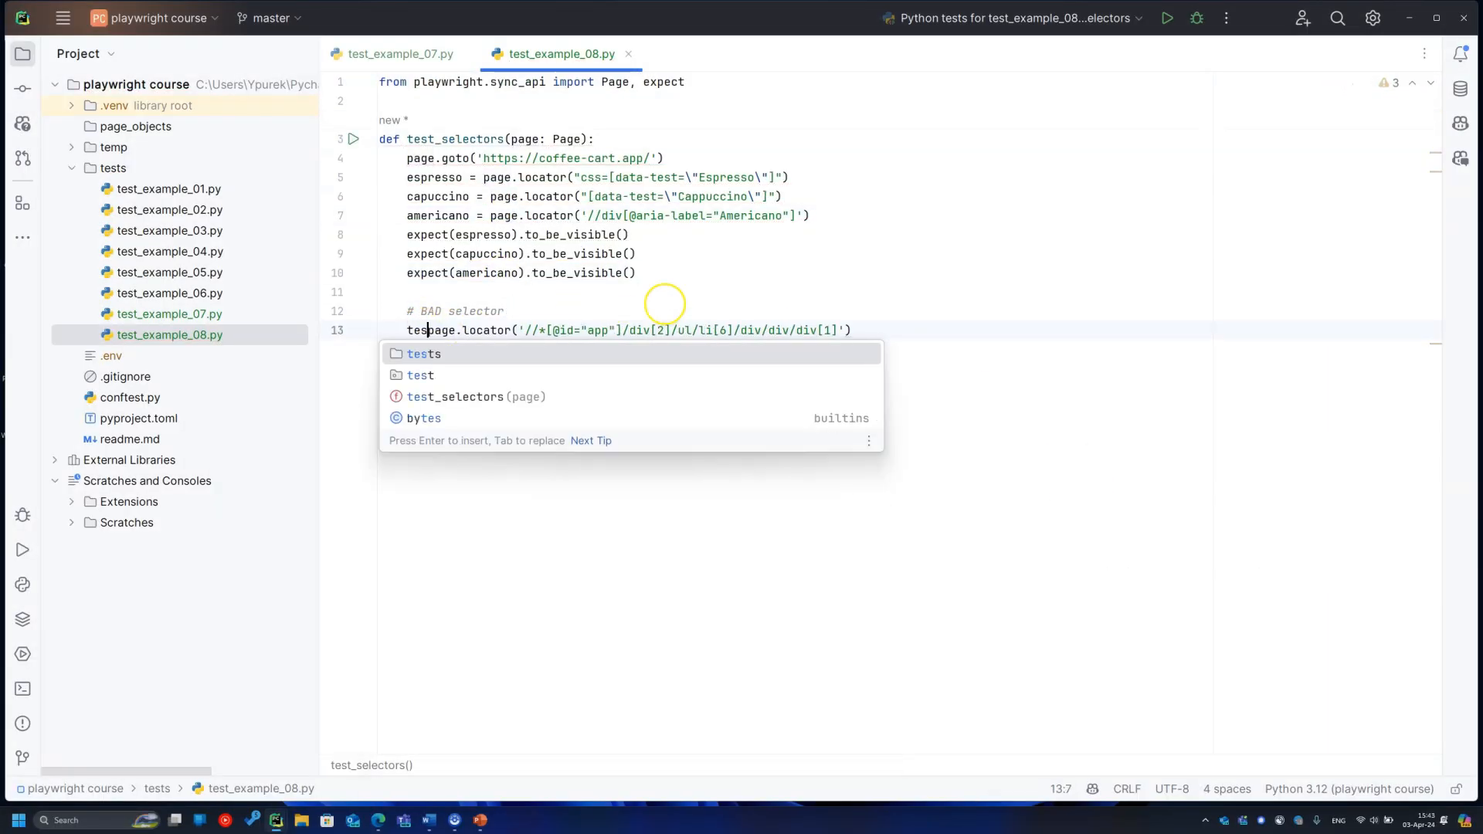
pyautogui.write('expect(test).not_to_be_visible()')
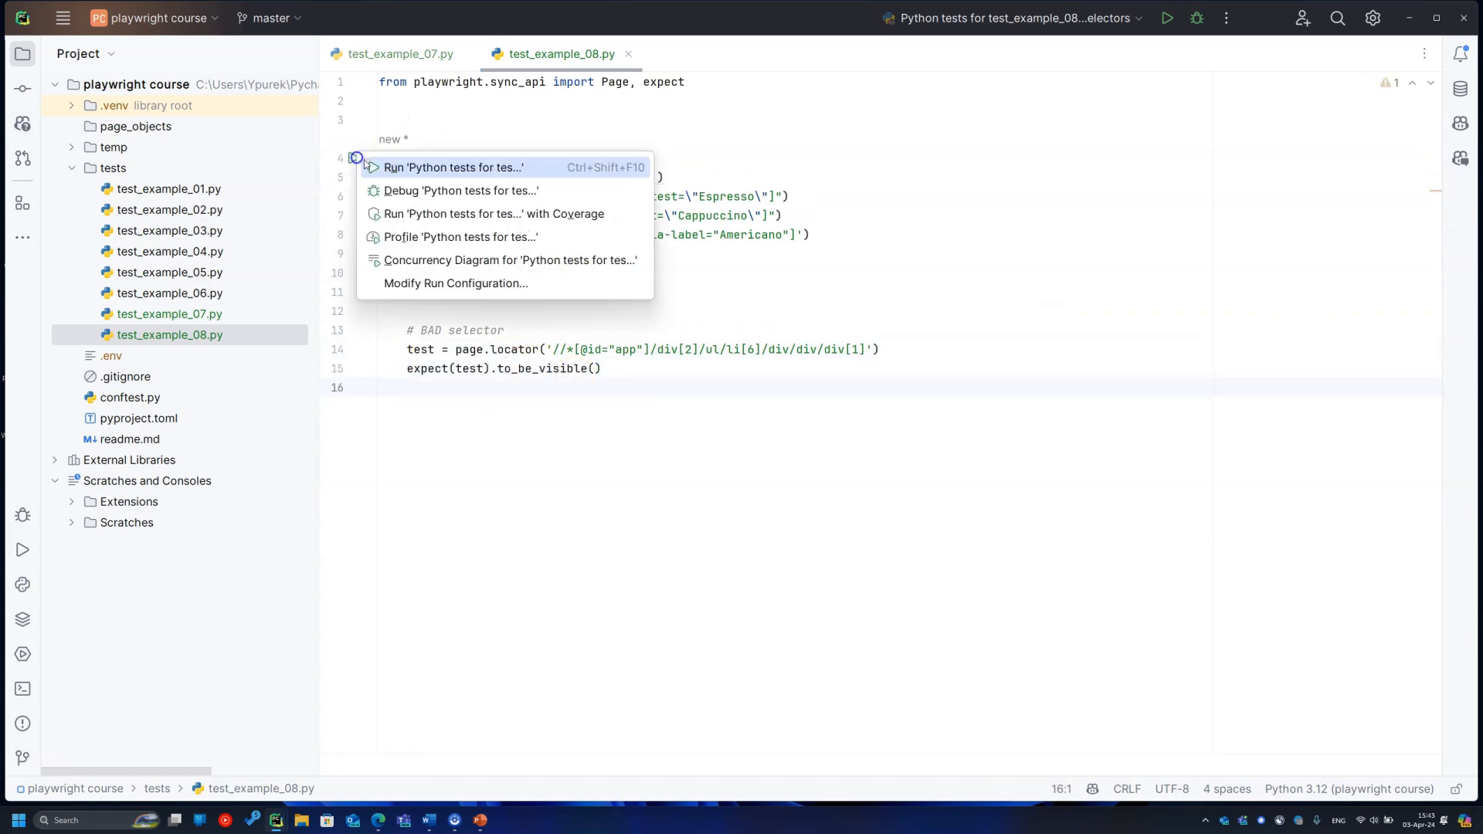
pyautogui.click(454, 167)
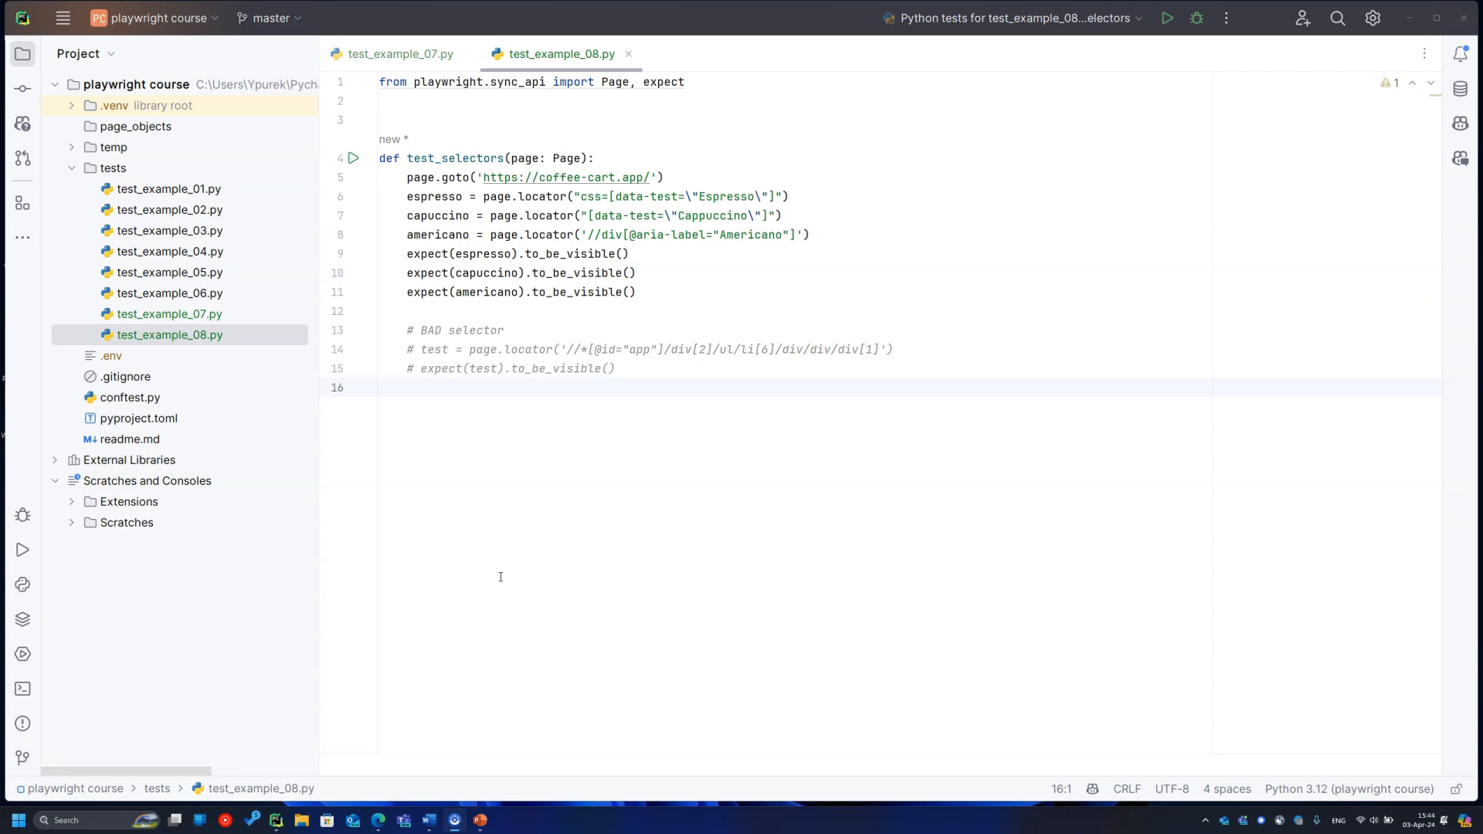
pyautogui.press('enter')
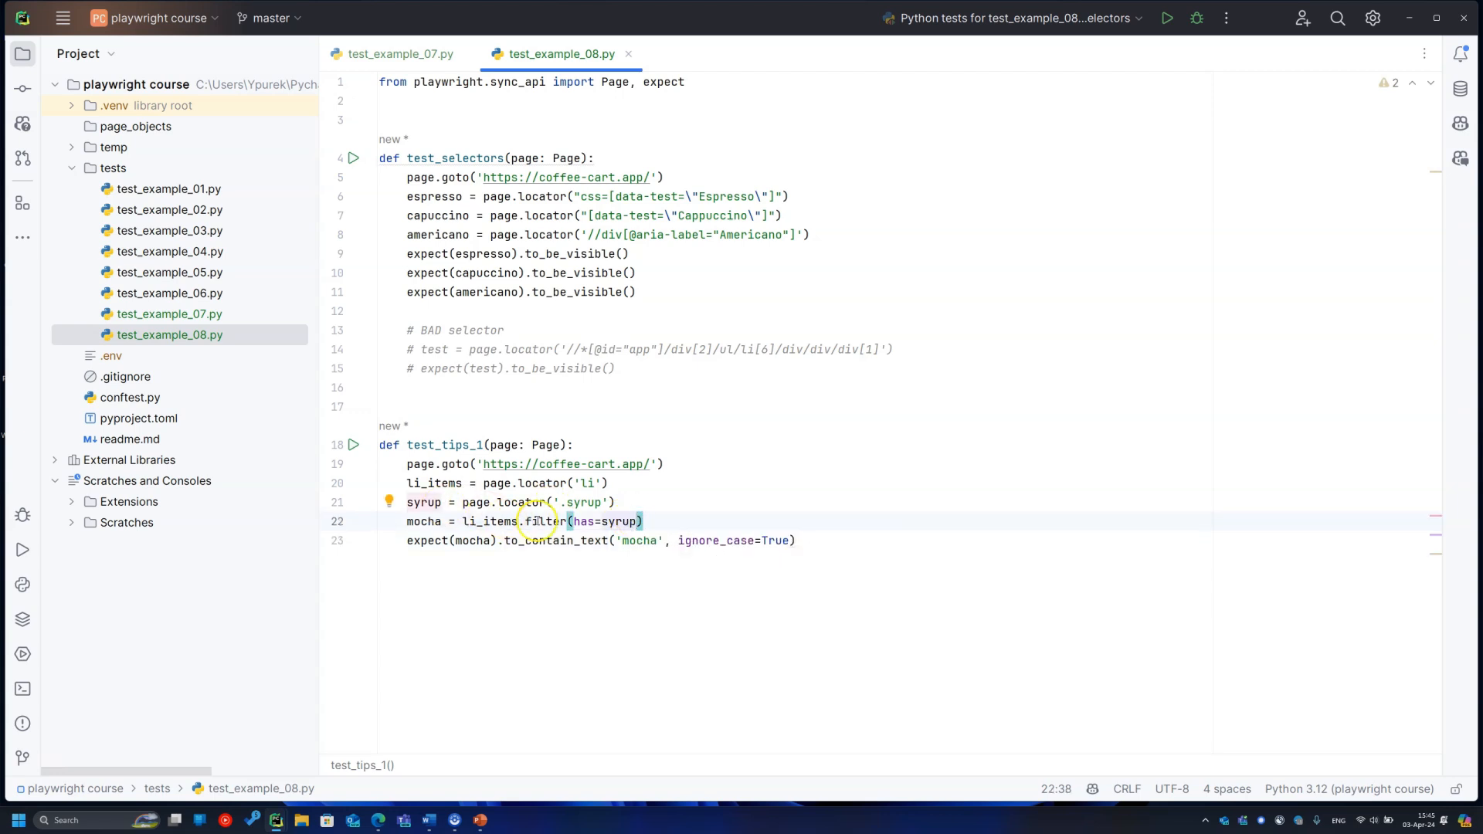
pyautogui.moveTo(544, 521)
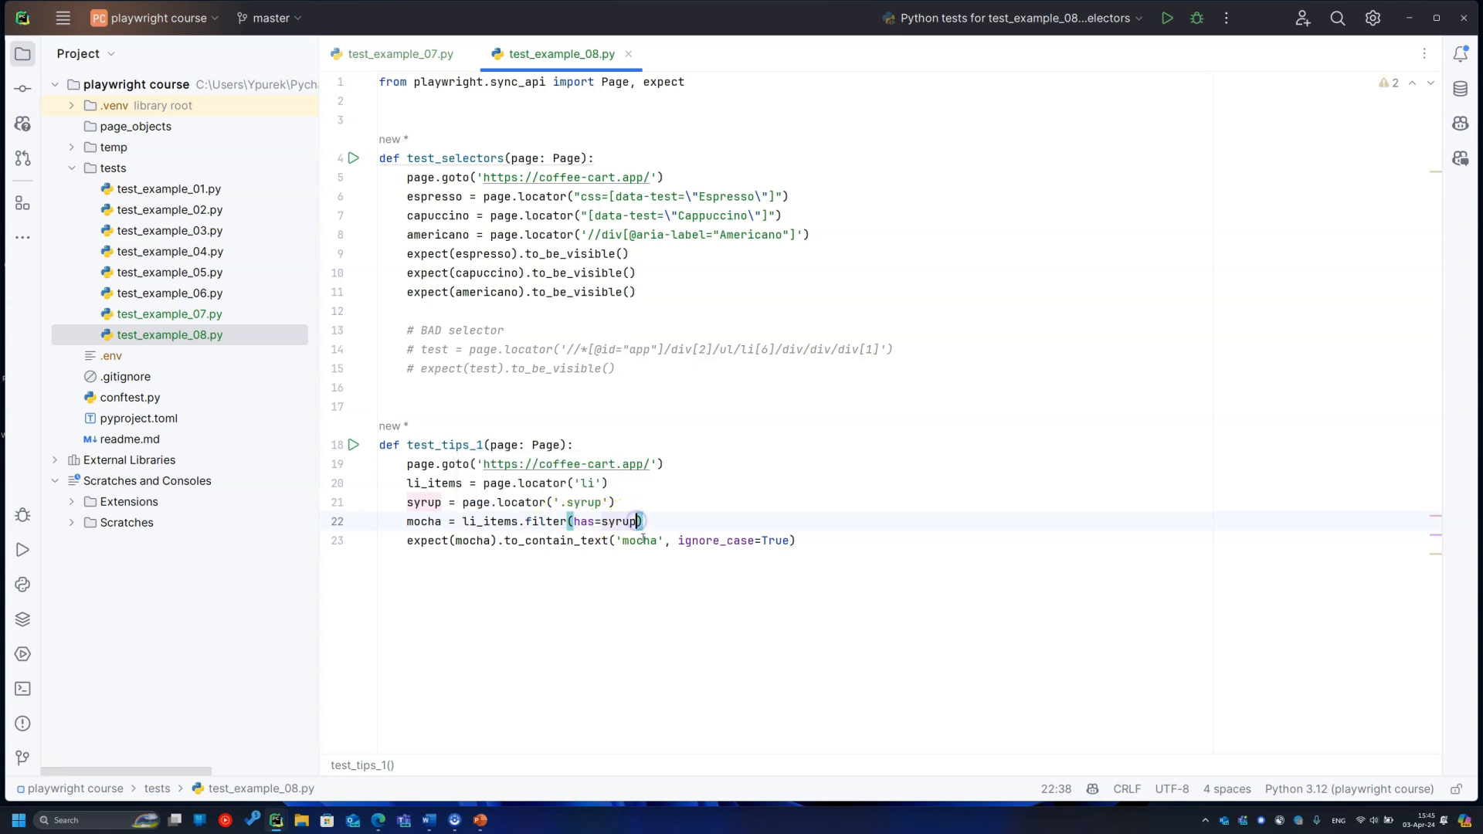
# Step: Finish test_tips_1's has filter, run it, and add late = Cafe and_ Latte locator
pyautogui.write(', has')
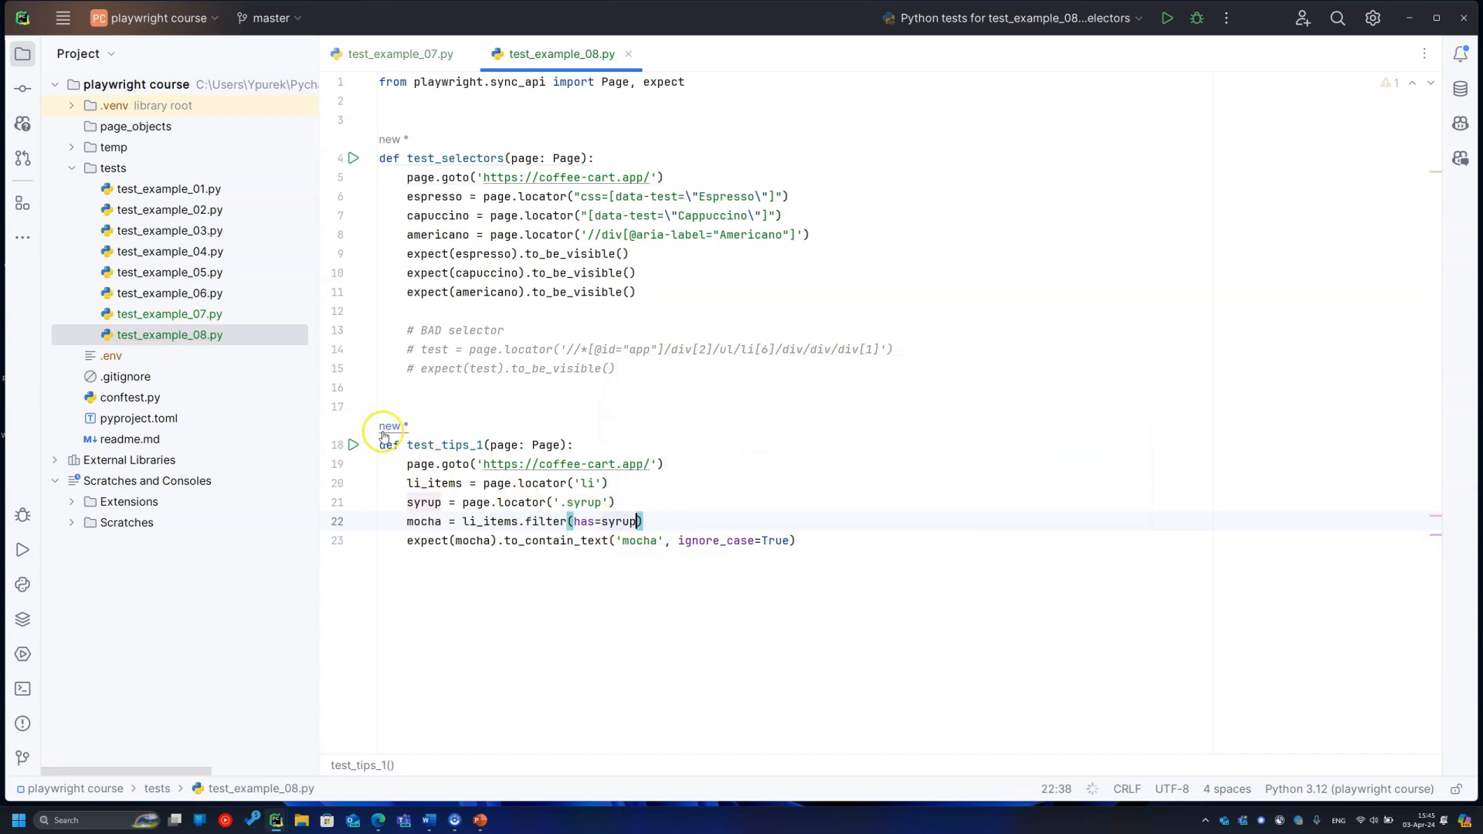
pyautogui.click(352, 445)
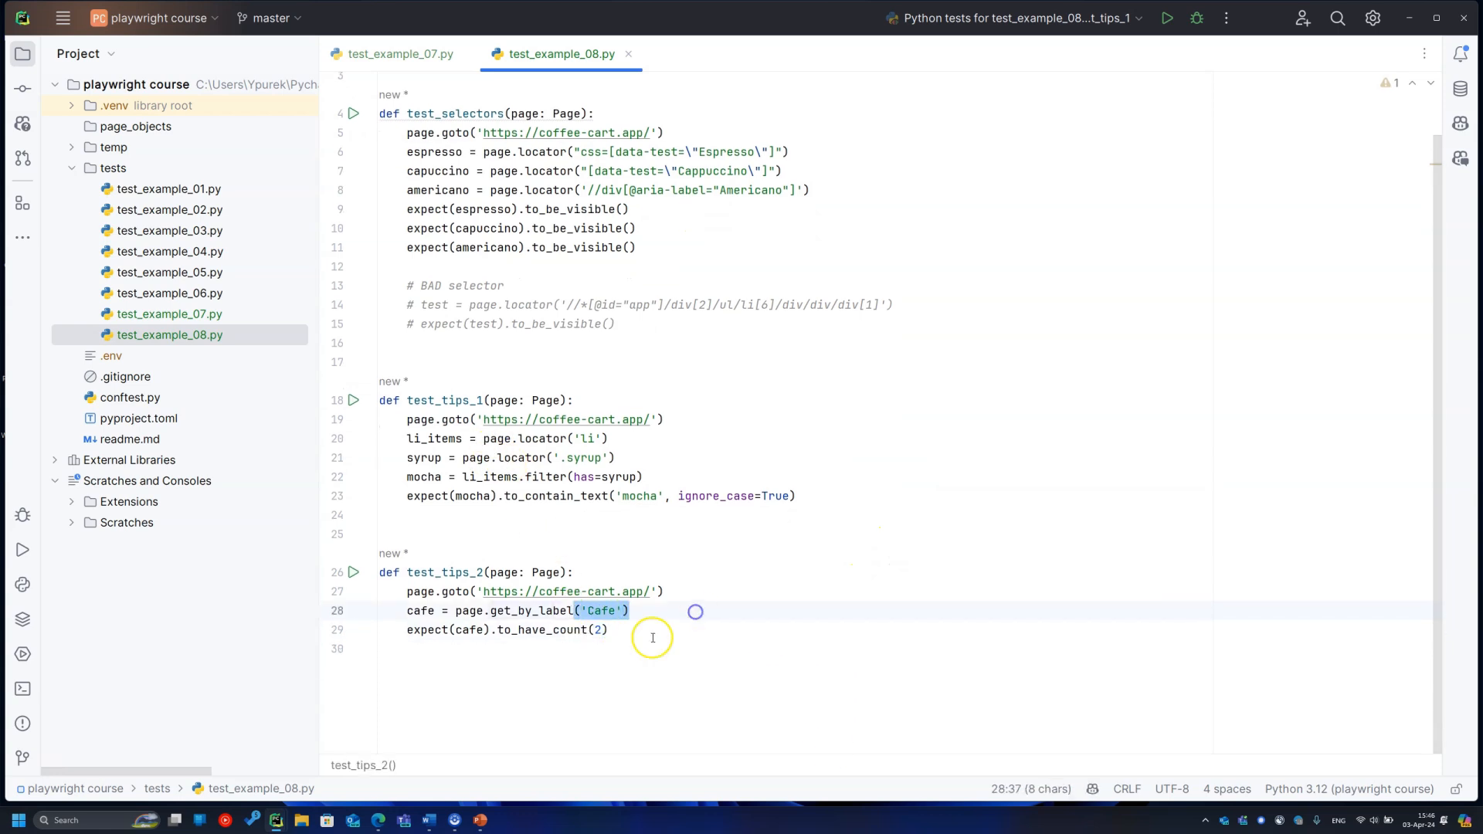
pyautogui.write('late')
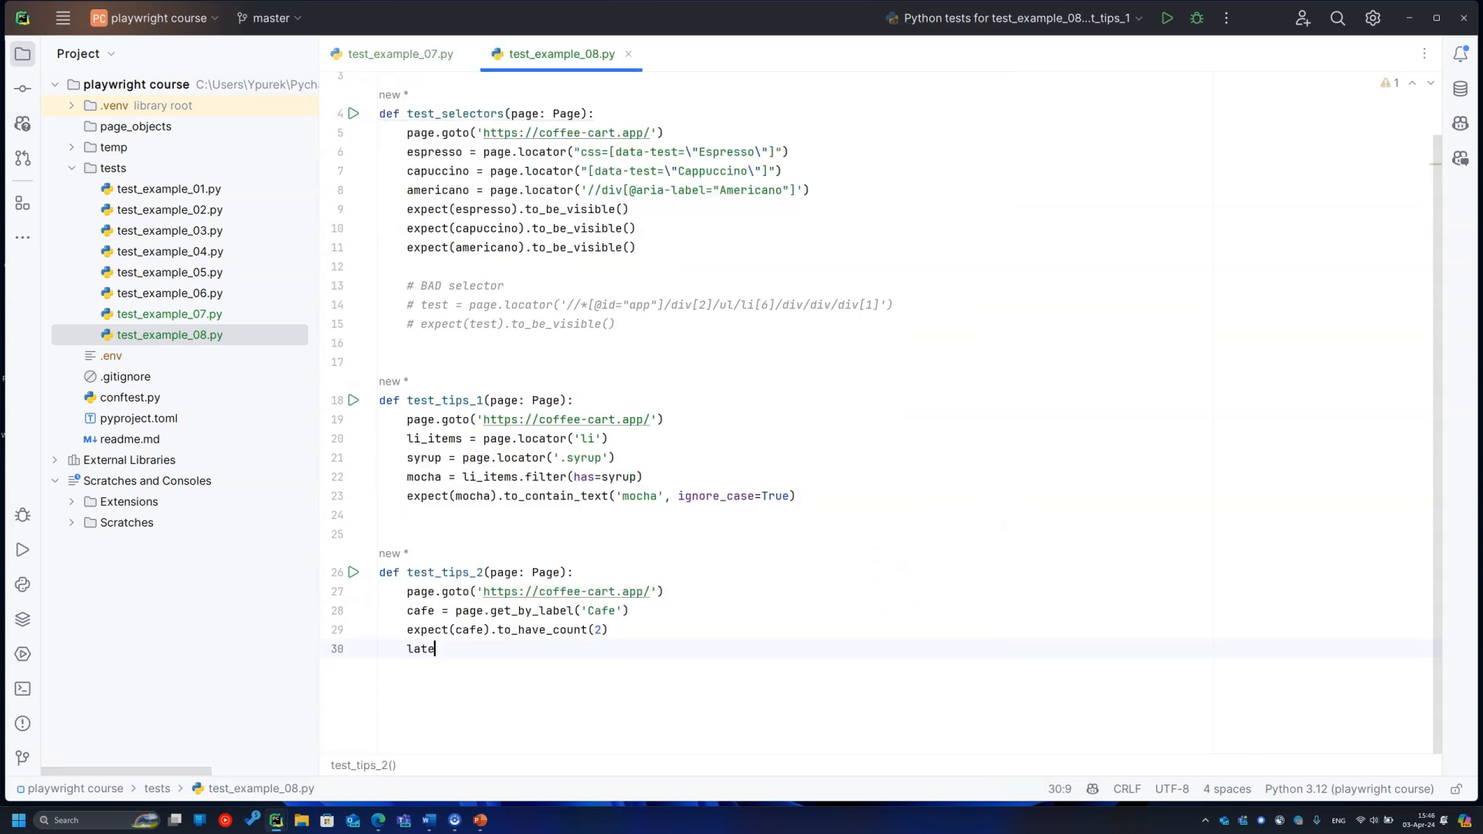
pyautogui.write("= page.get_by_label('Cafe').and_(page.get_by_label('Latte'))")
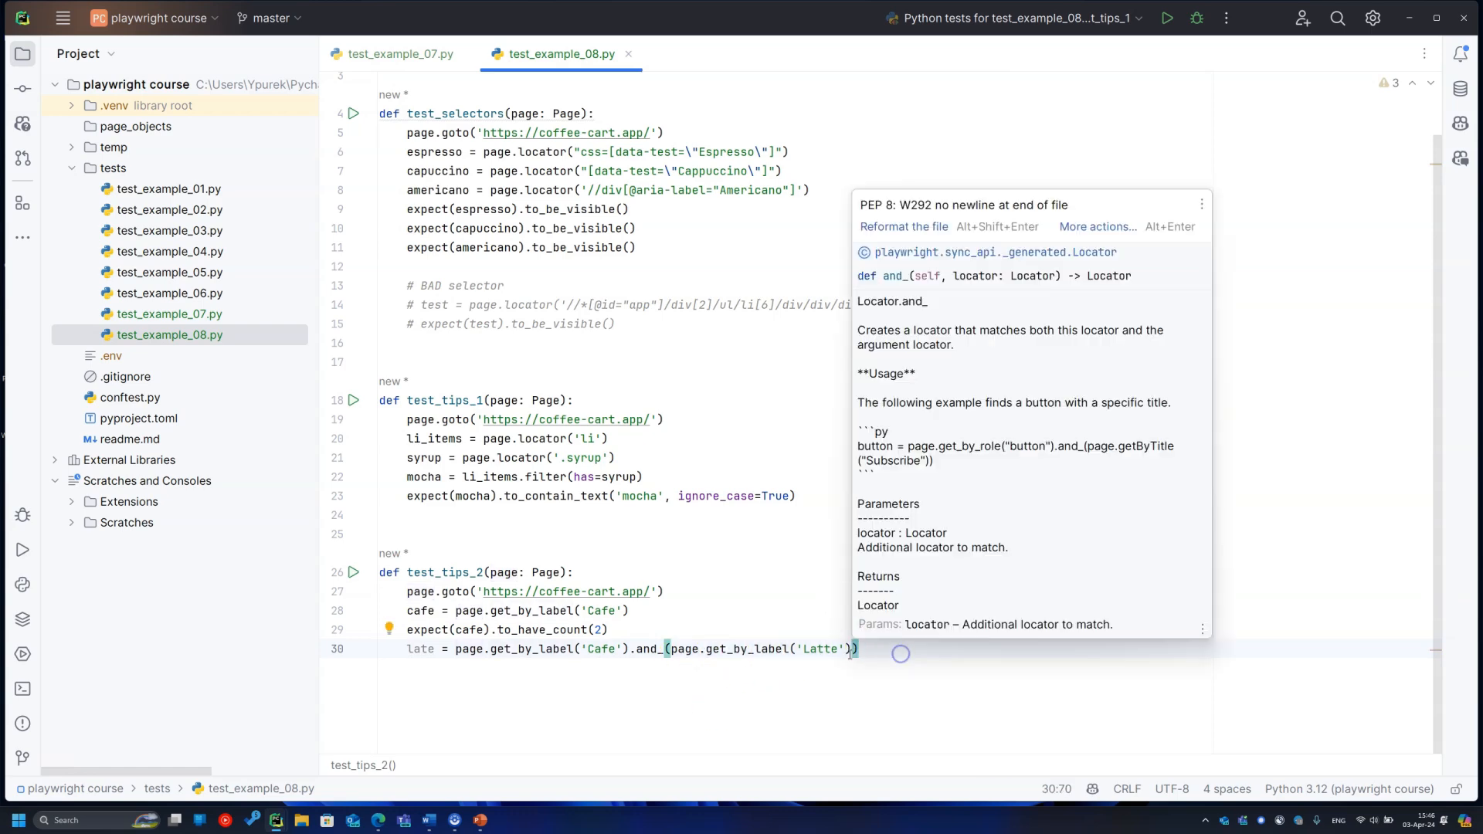
pyautogui.write('w')
pyautogui.write('expect(')
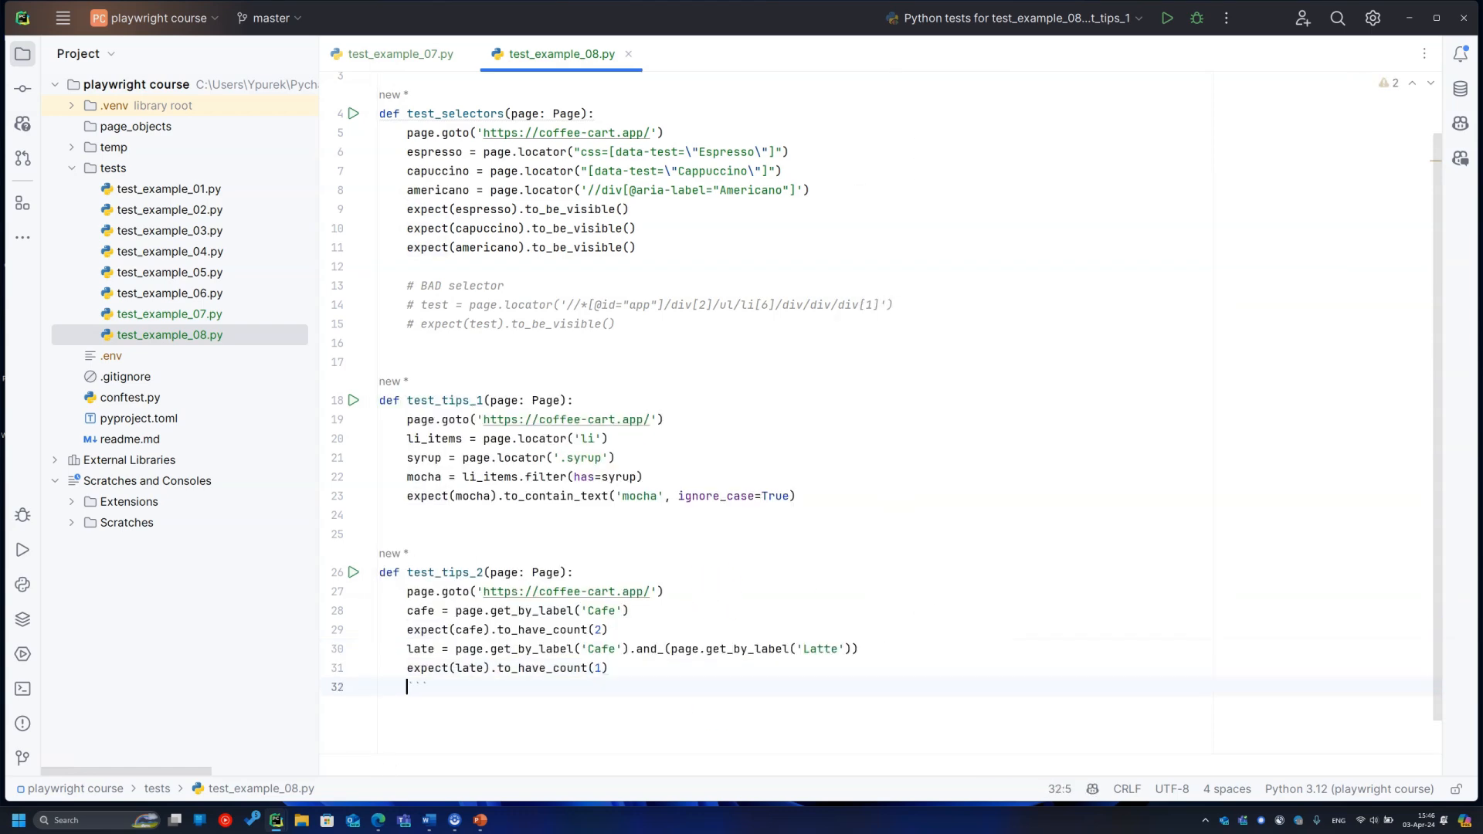
# Step: Add the late_not_masala or_ locator expecting count 1, then run test_tips_2
pyautogui.write('late')
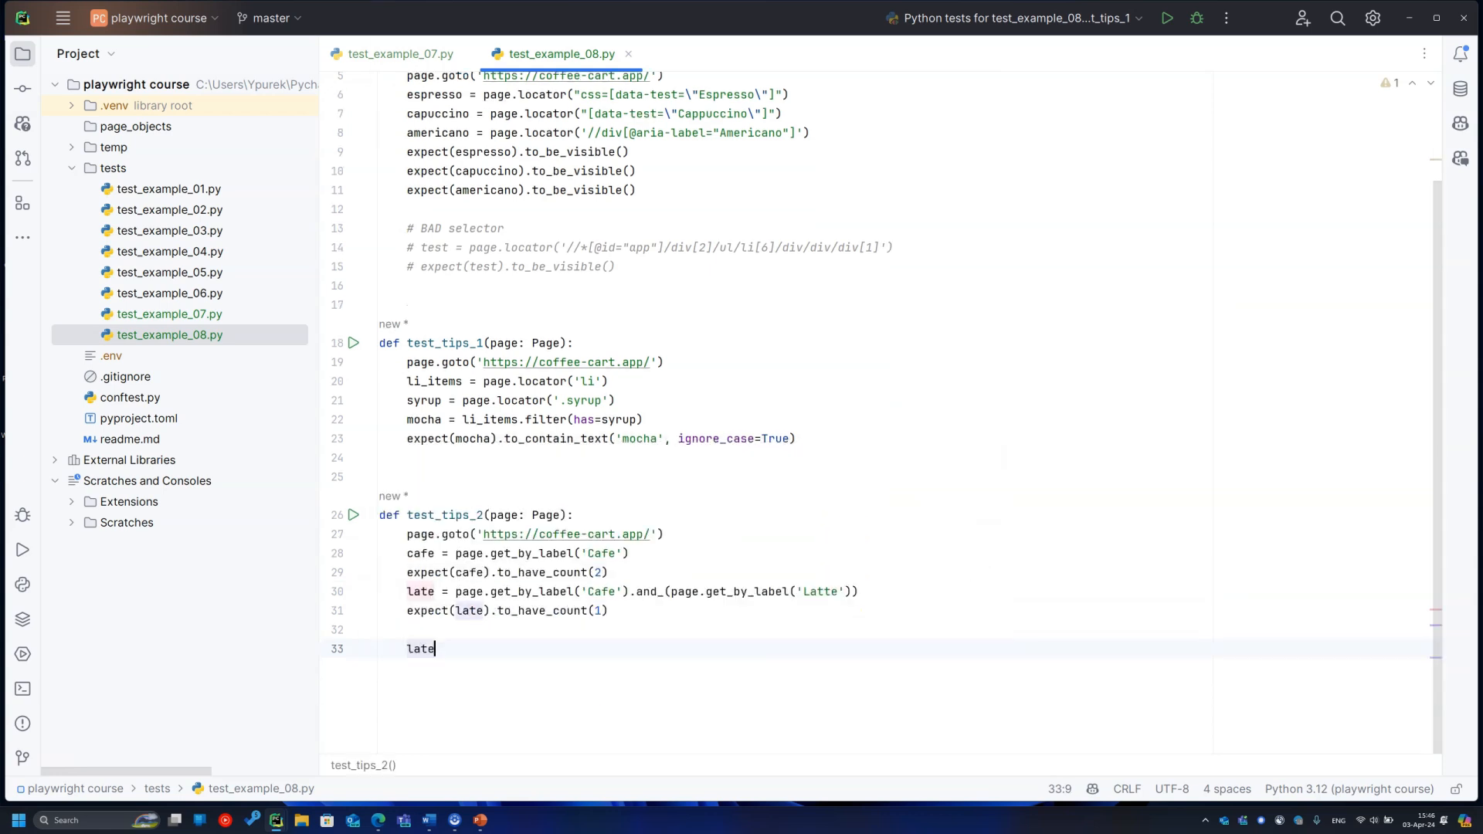
pyautogui.write('_not_masala =')
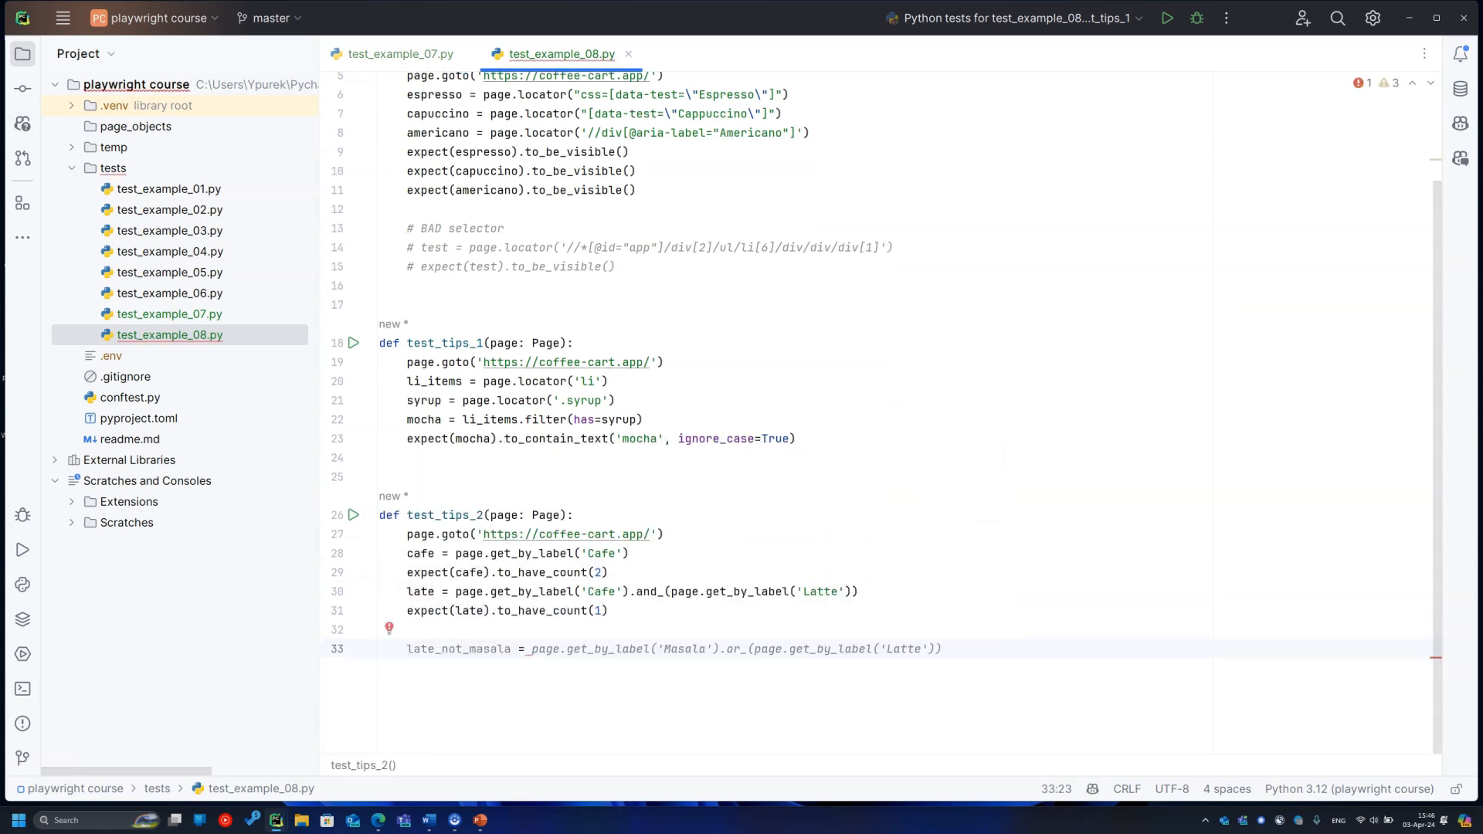
pyautogui.click(536, 648)
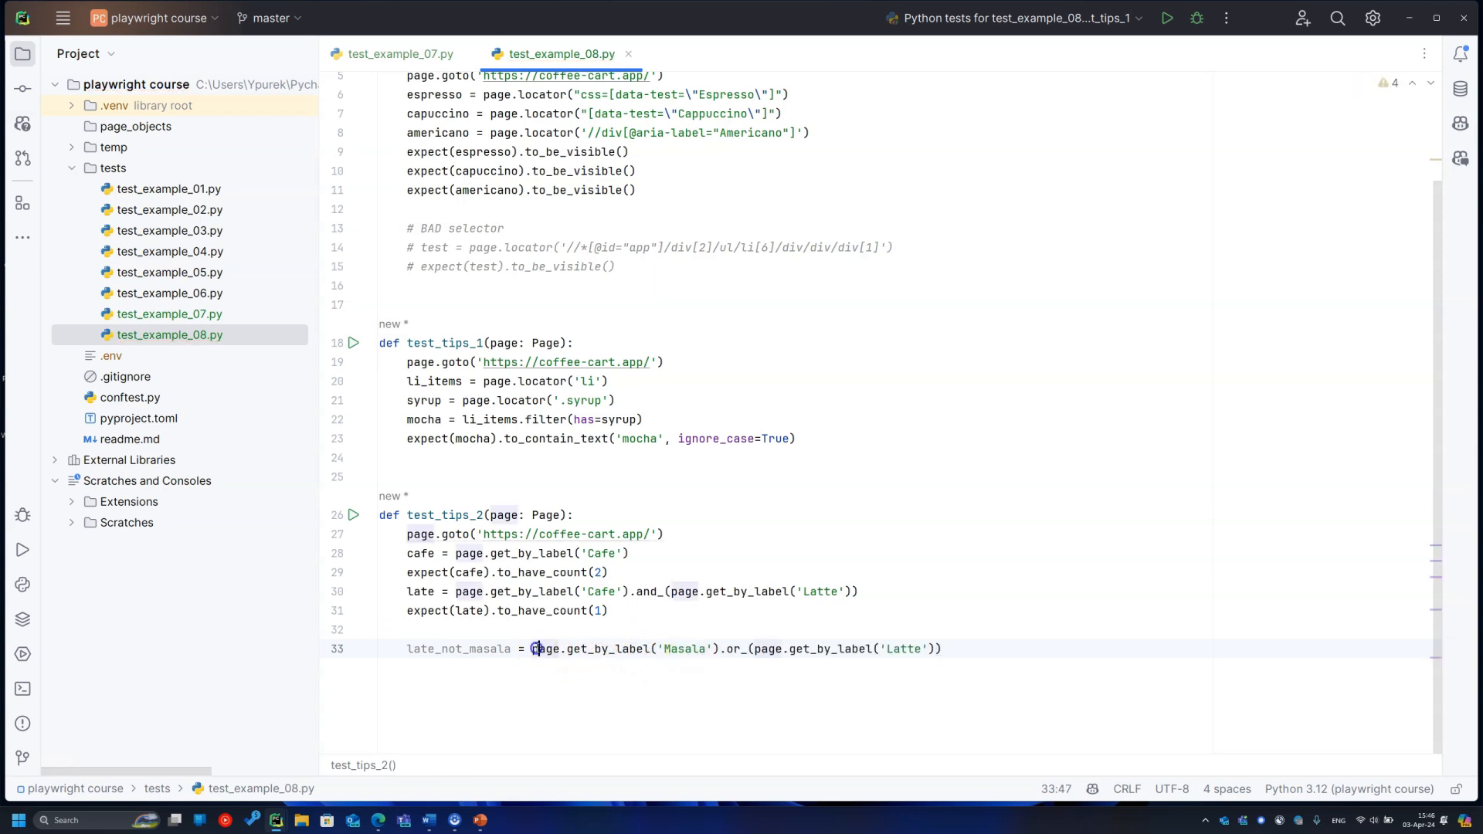
pyautogui.doubleClick(732, 648)
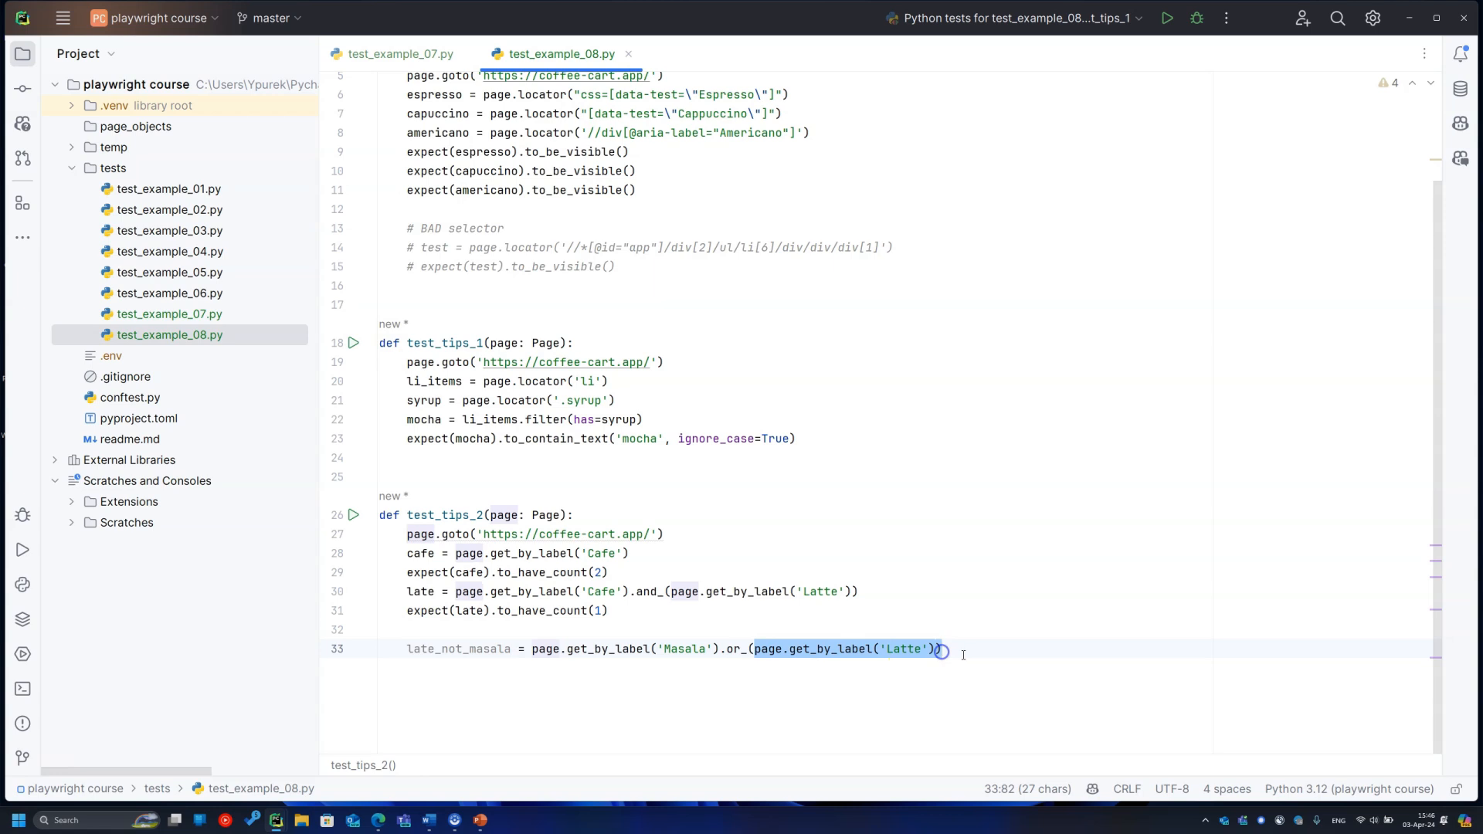
pyautogui.press('enter')
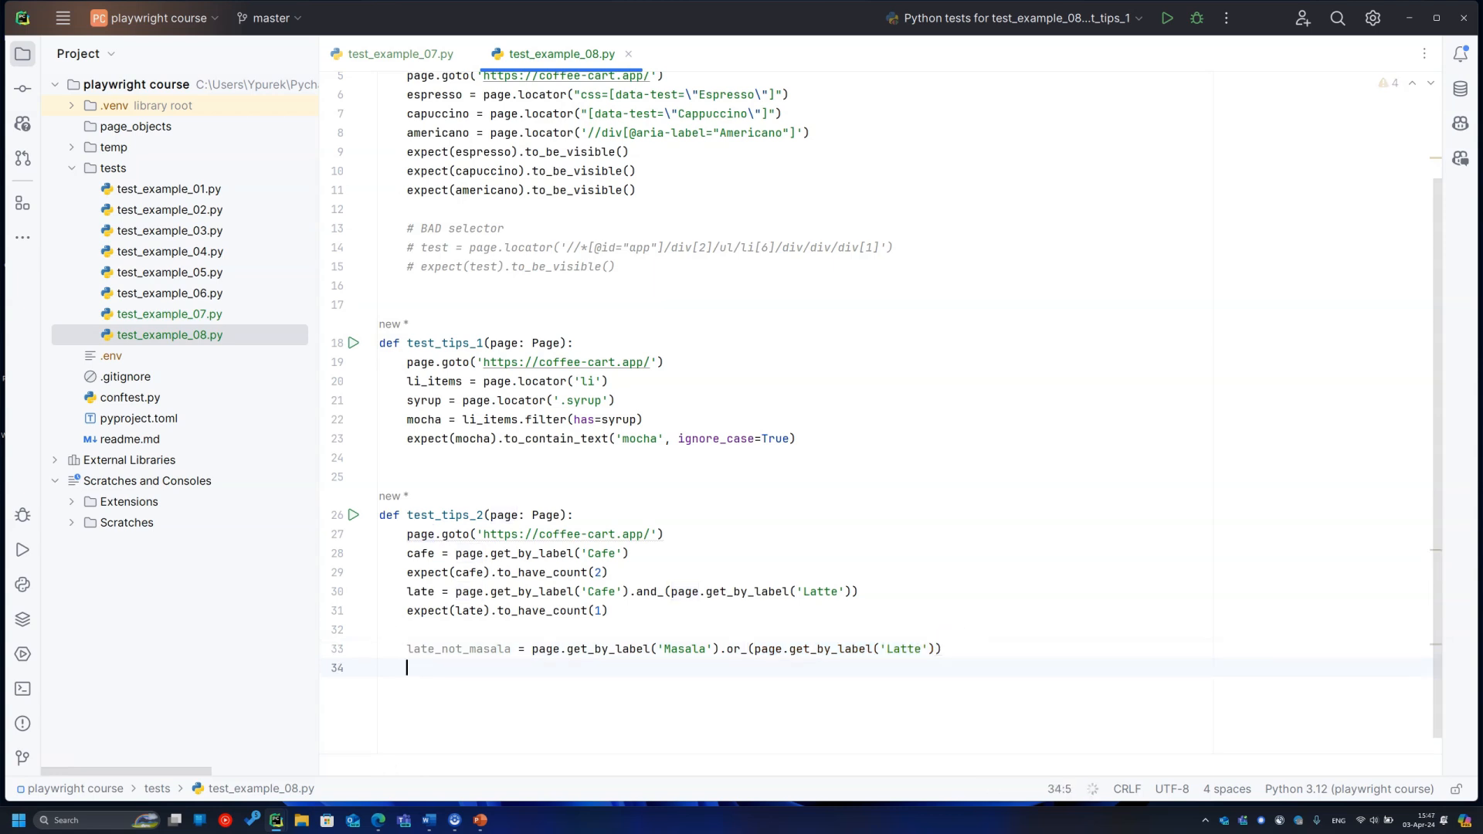
pyautogui.write('expect(late_not_masala).to_have_count(1)')
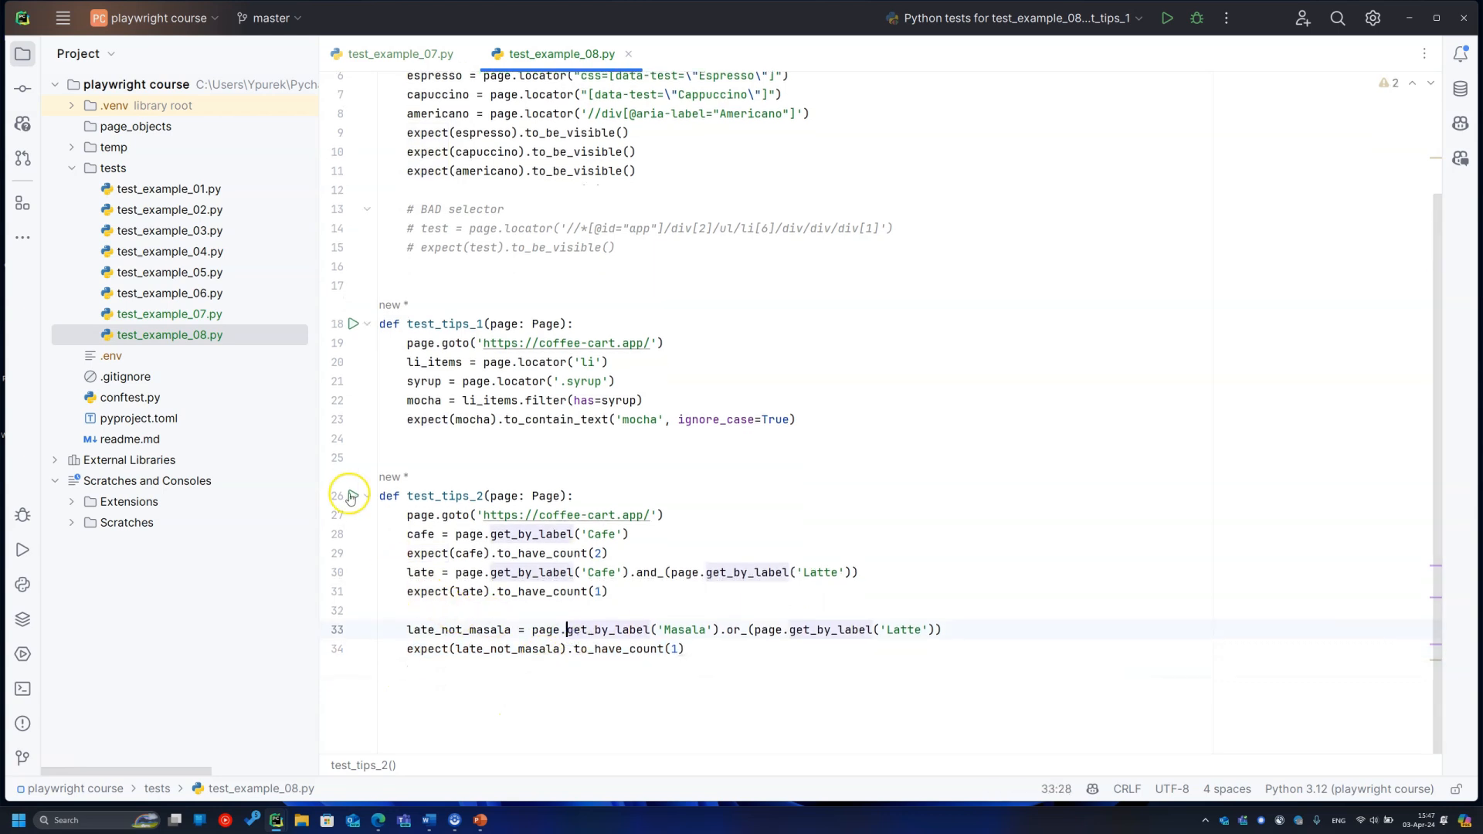
pyautogui.click(353, 496)
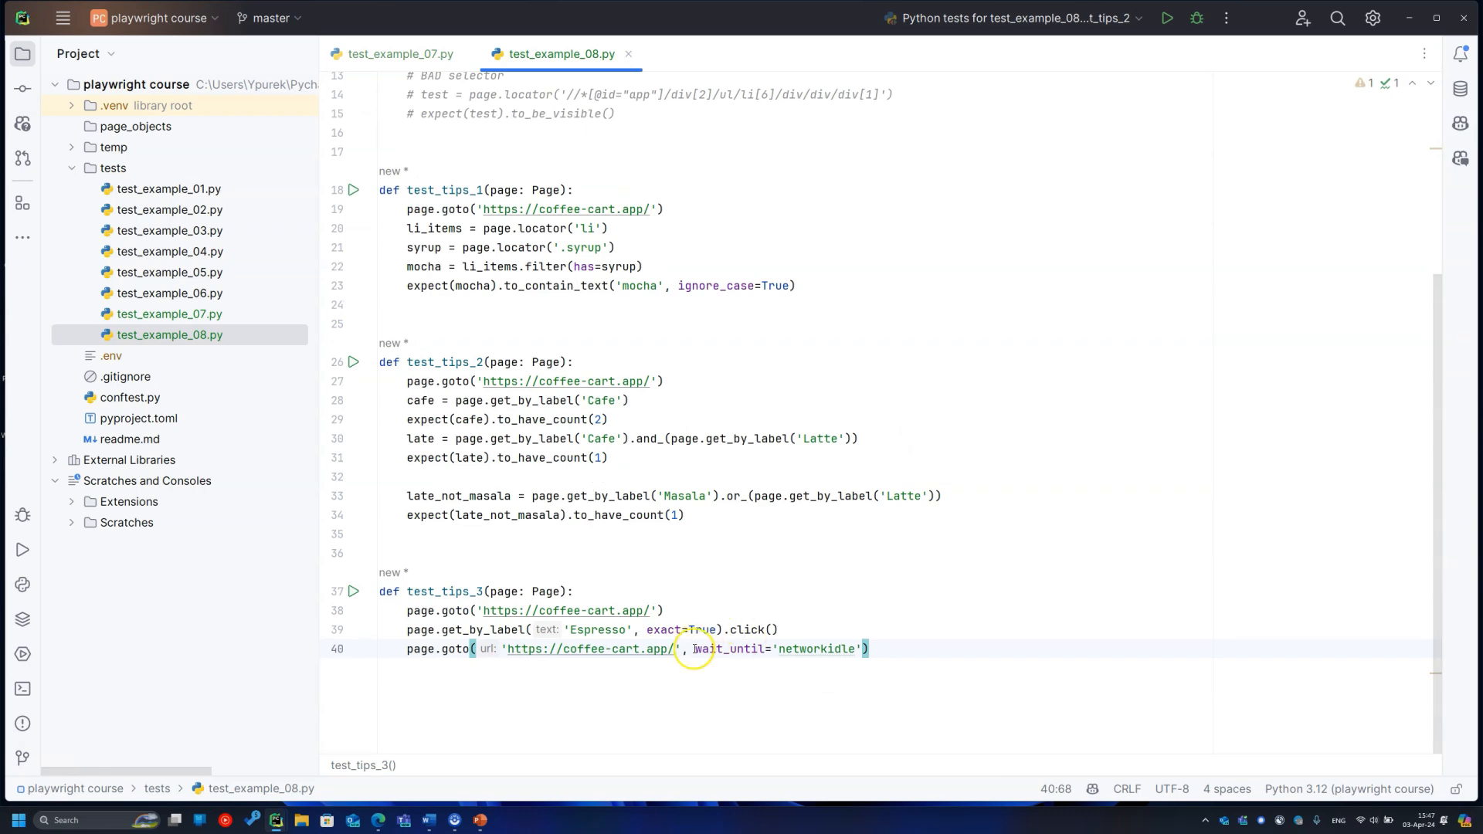
# Step: Complete test_tips_3's page waits and expect the Cart page label to contain 'cart (0)'
pyautogui.write('page')
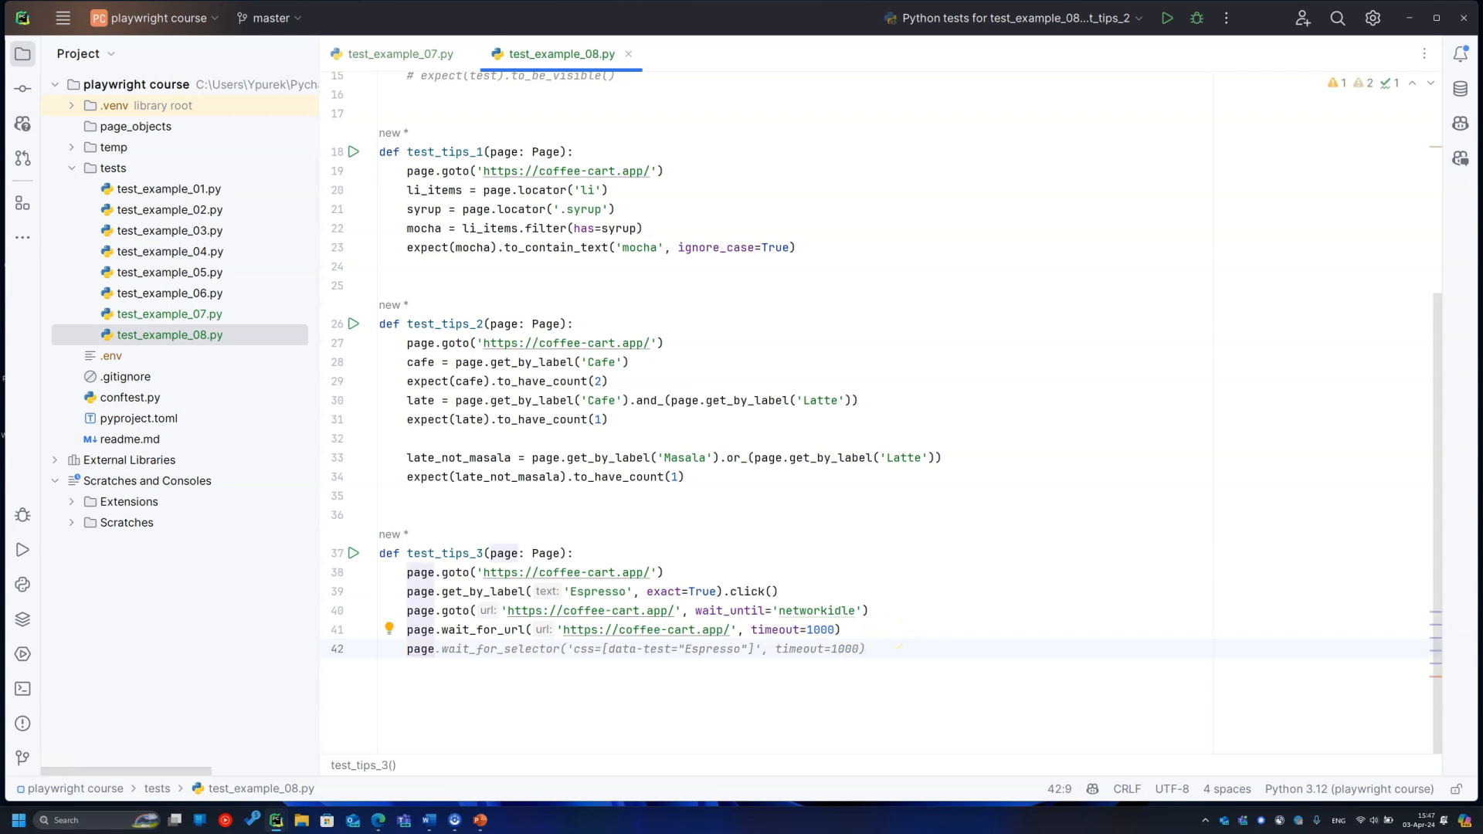
pyautogui.write('expect(page.get_by_label("Cart page")).to_contain_text("cart (0)")')
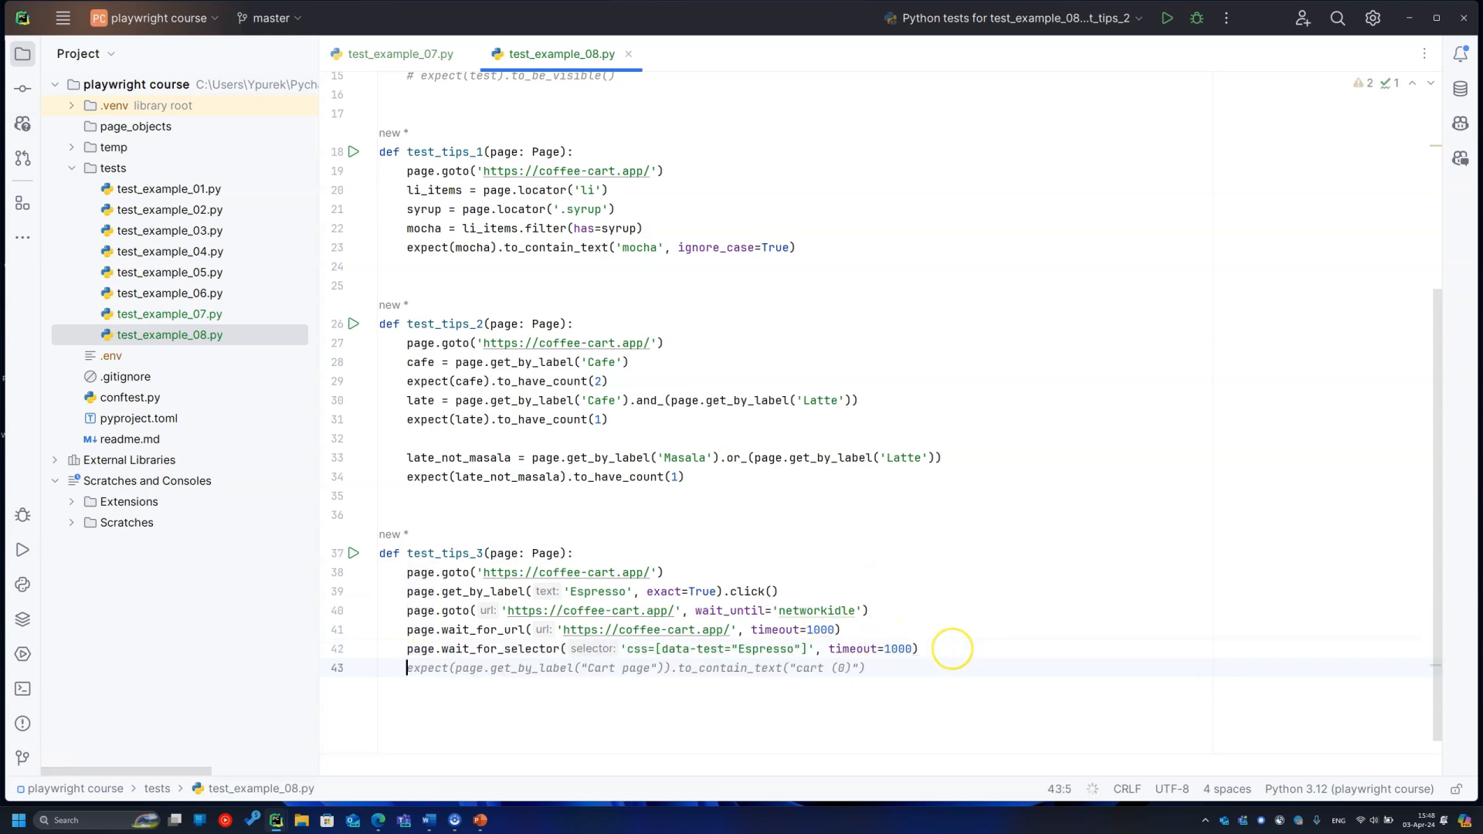
pyautogui.click(354, 216)
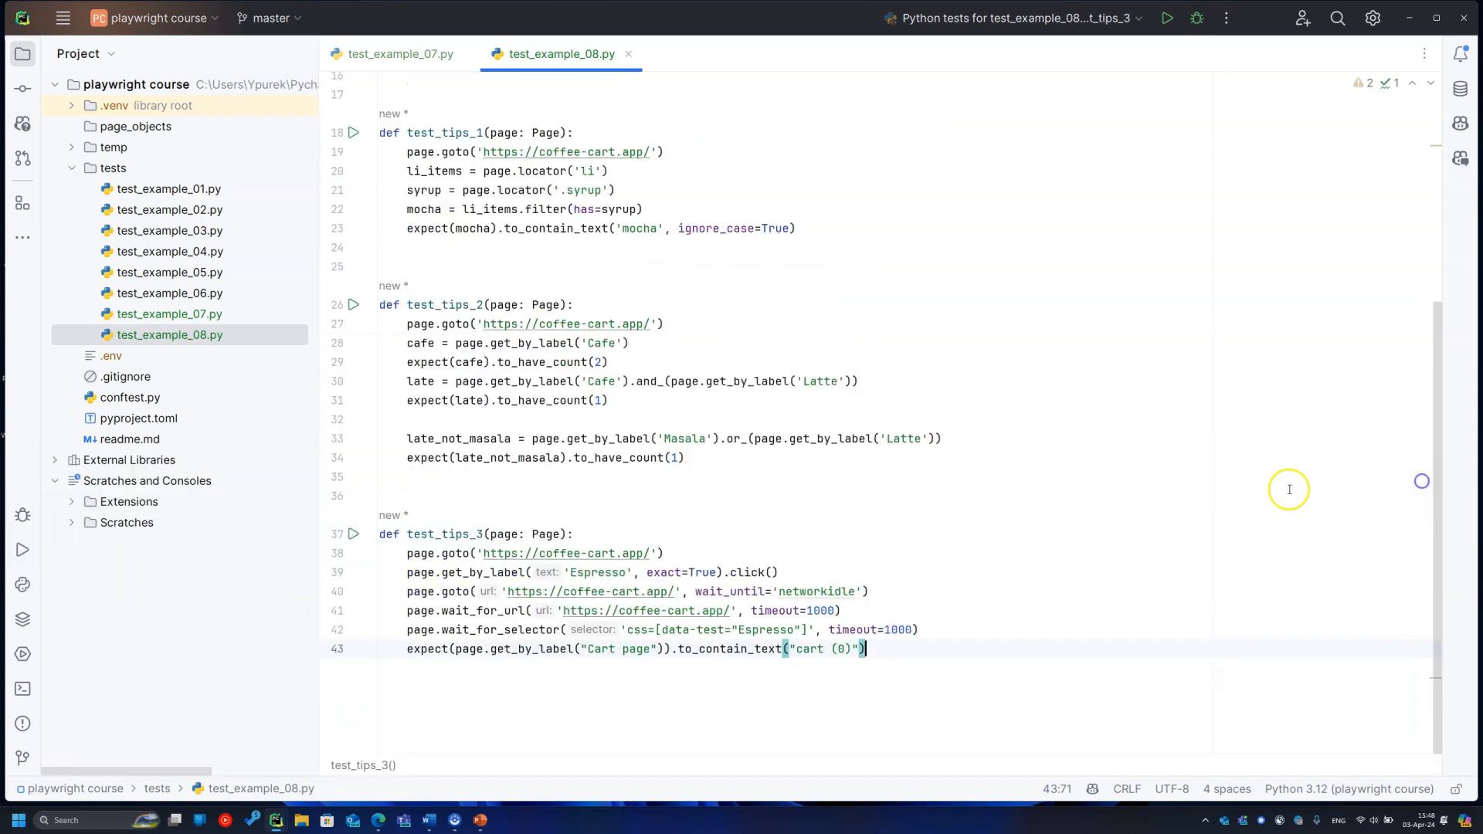
pyautogui.moveTo(639, 657)
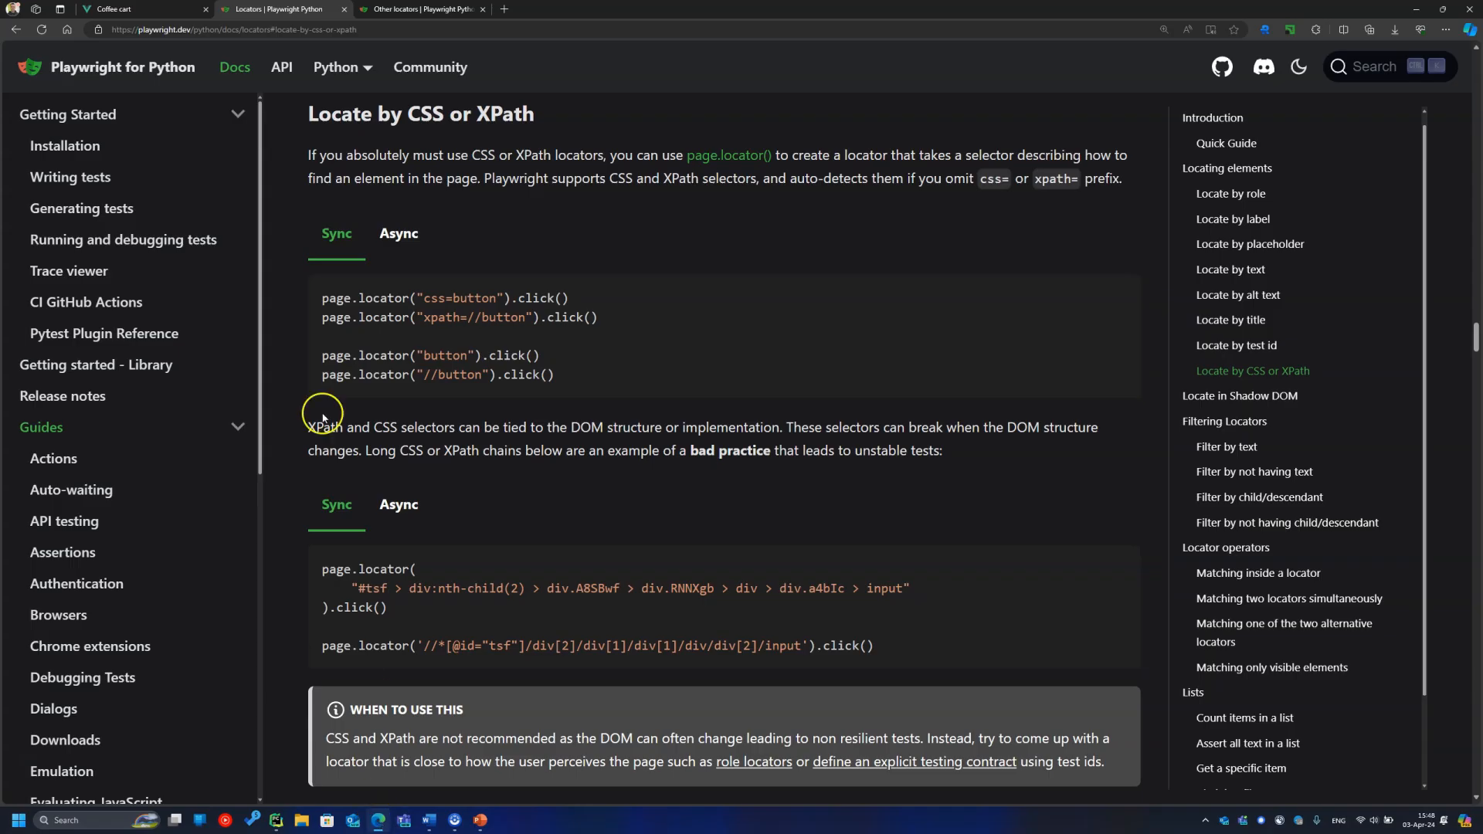
pyautogui.moveTo(673, 464)
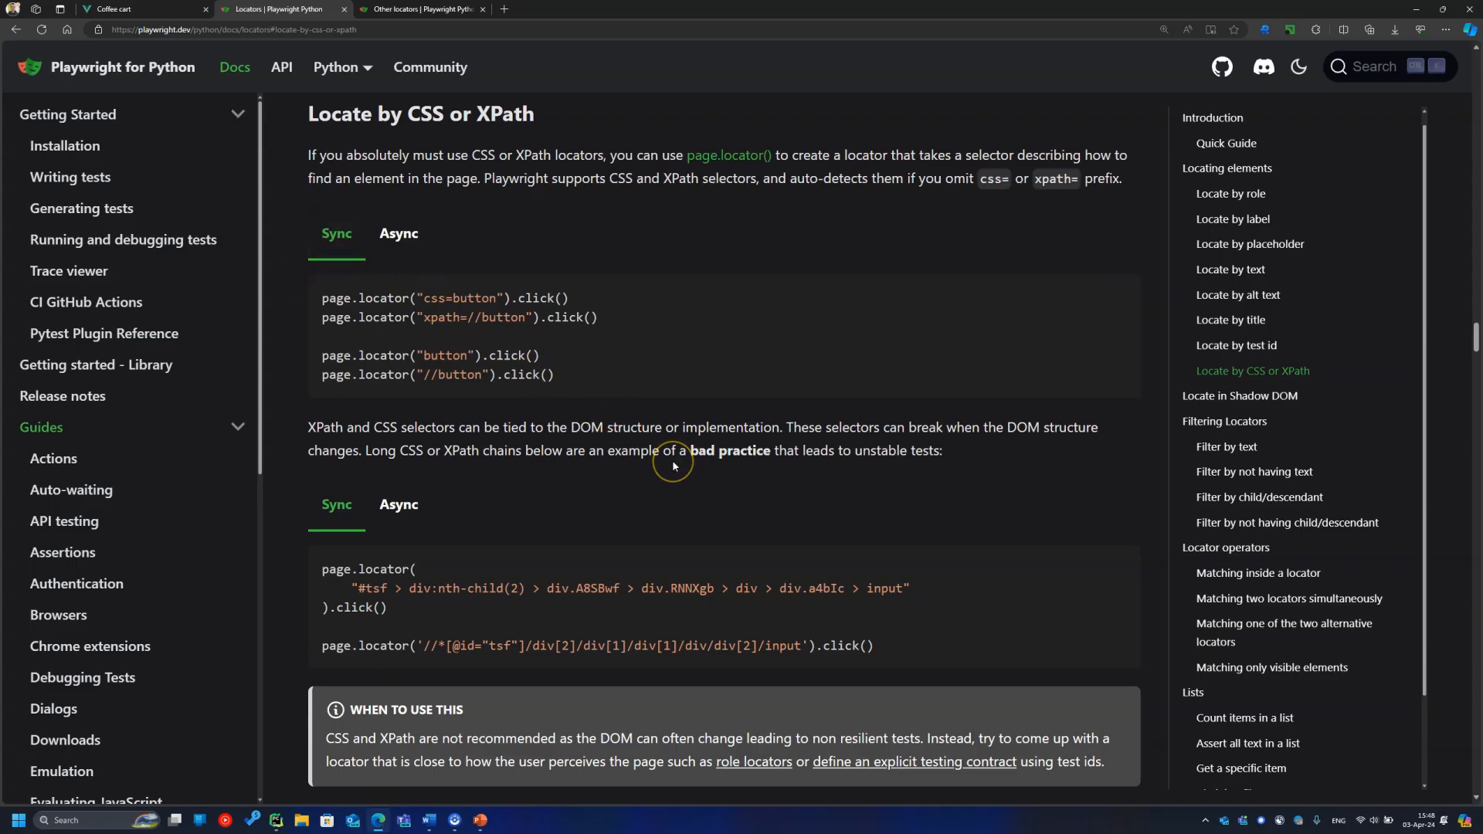
# Step: Scroll to the end of the Locators guide and follow the 'other locators' link
pyautogui.scroll(-3)
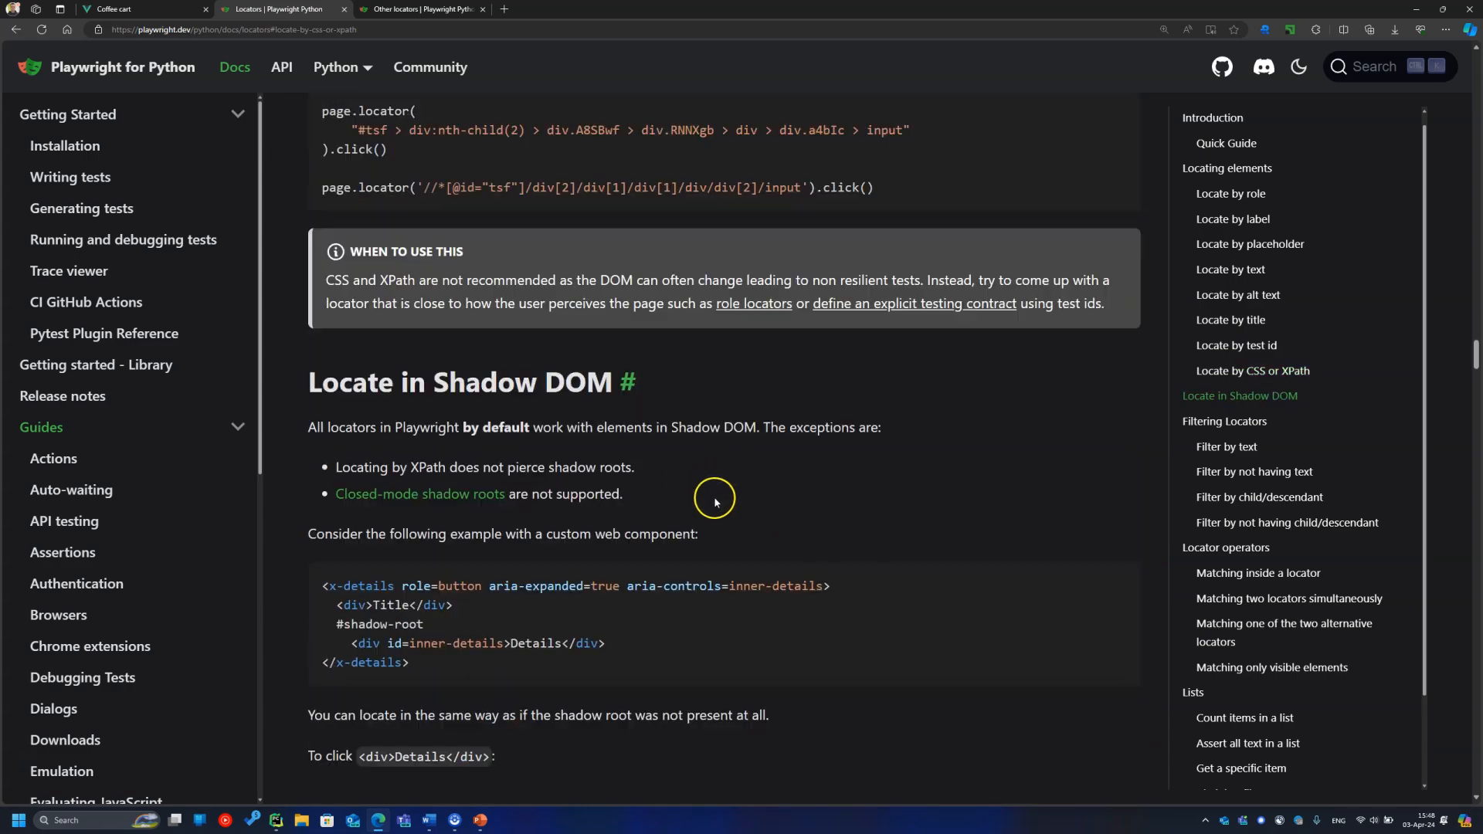
pyautogui.scroll(-3)
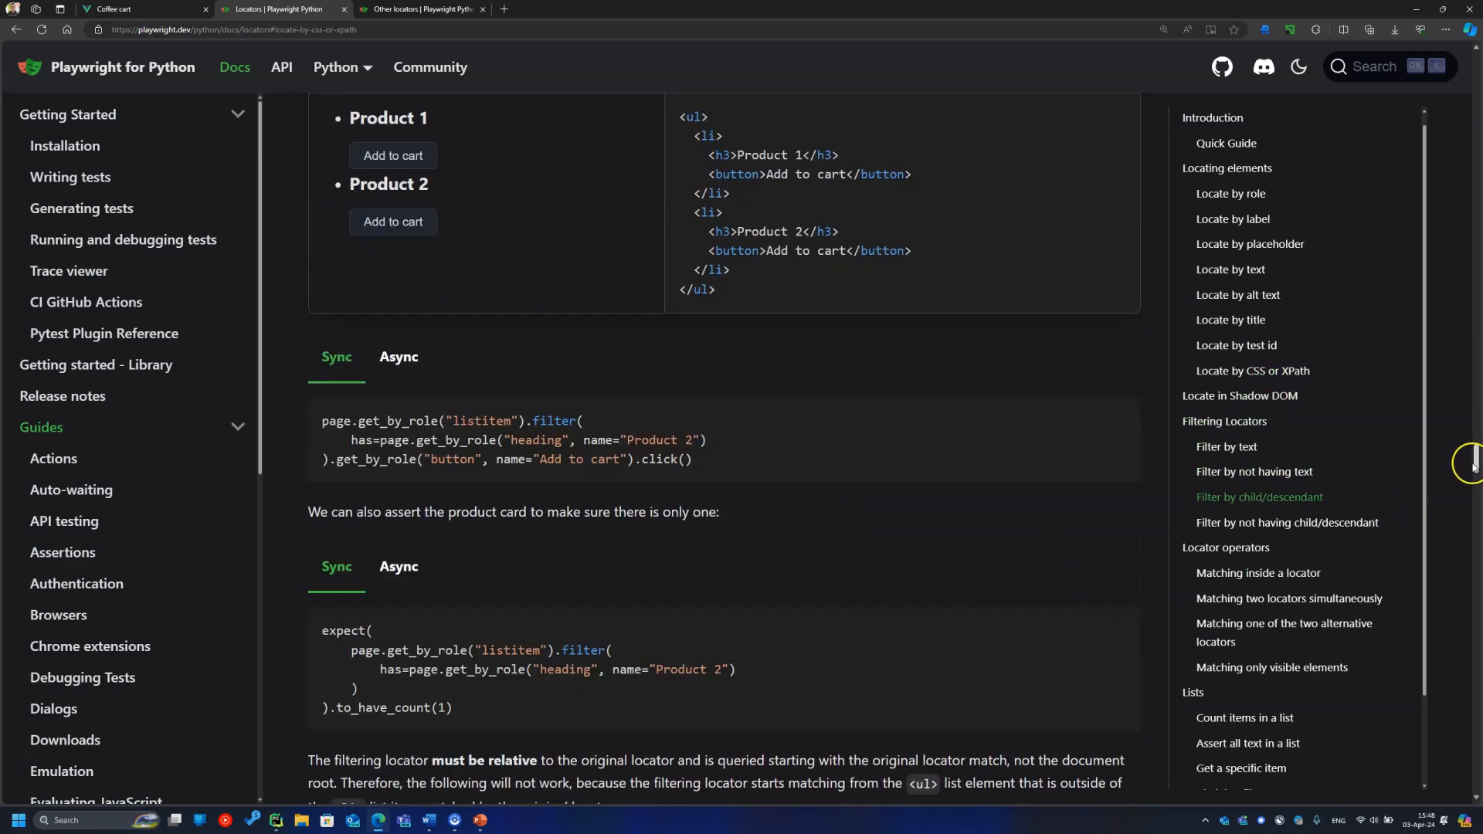
pyautogui.scroll(-3)
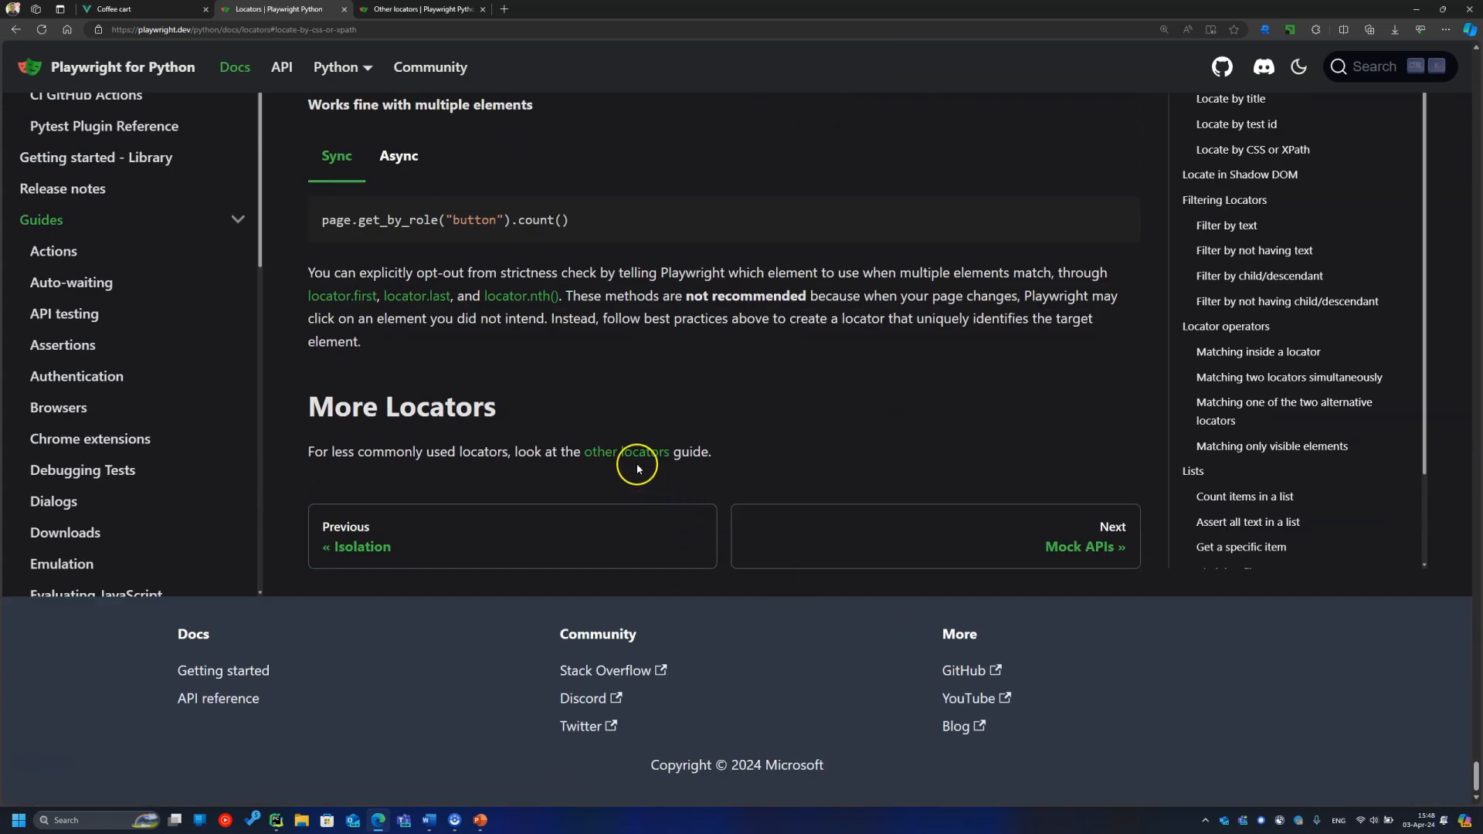
pyautogui.click(624, 452)
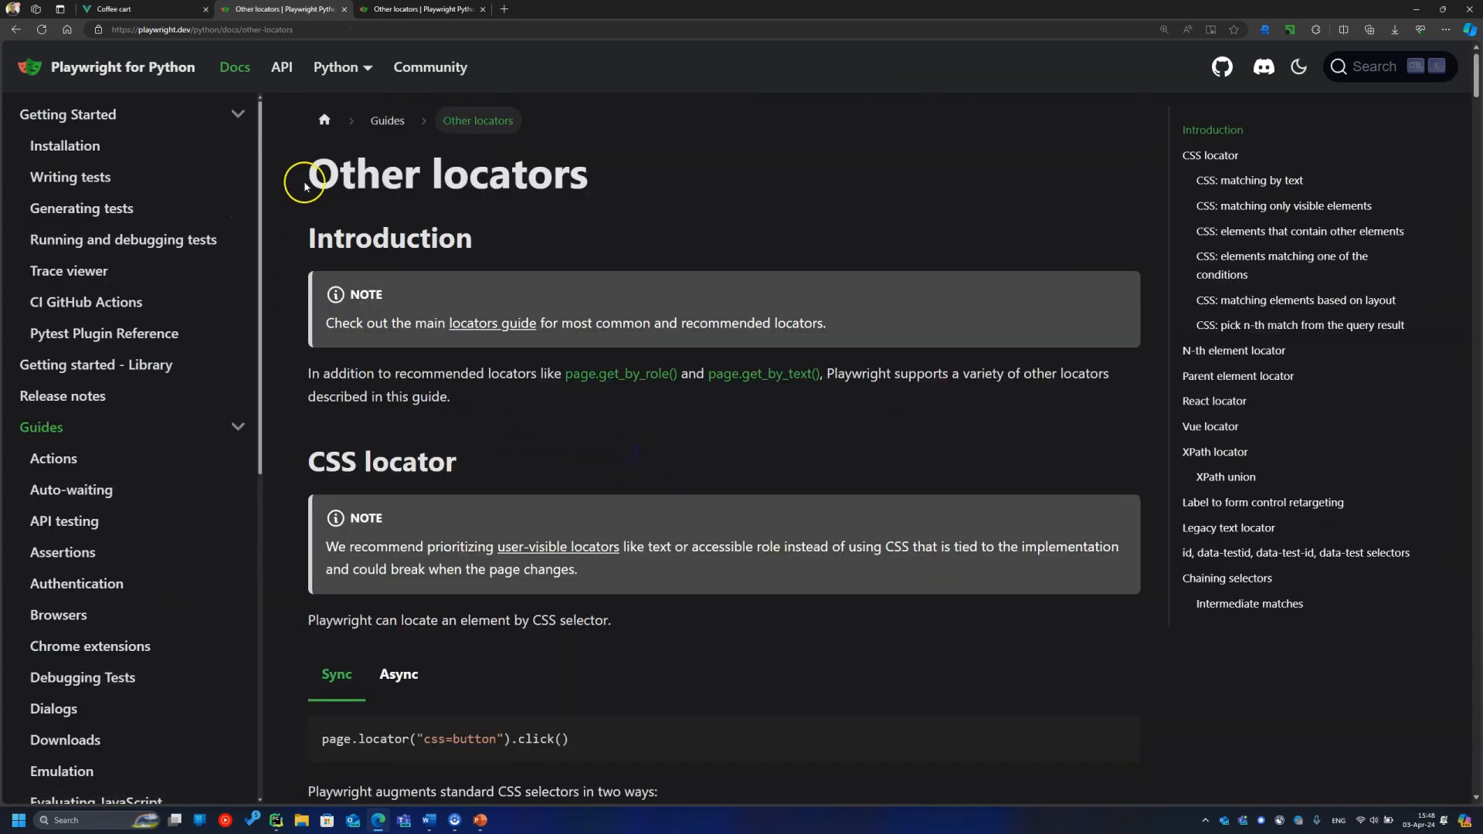
pyautogui.moveTo(359, 359)
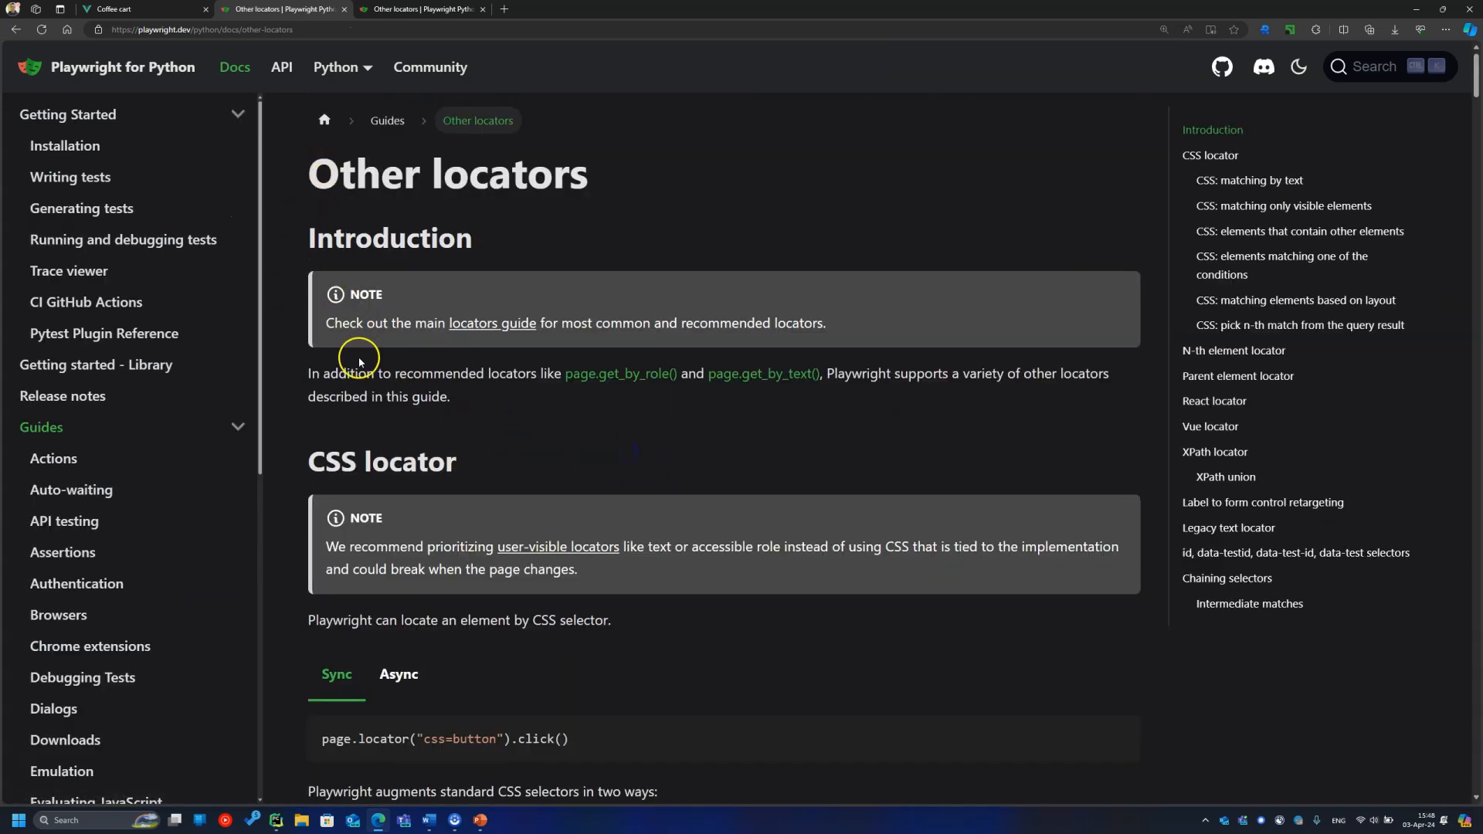
# Step: Jump to the Chaining selectors section via the right-hand table of contents
pyautogui.scroll(-3)
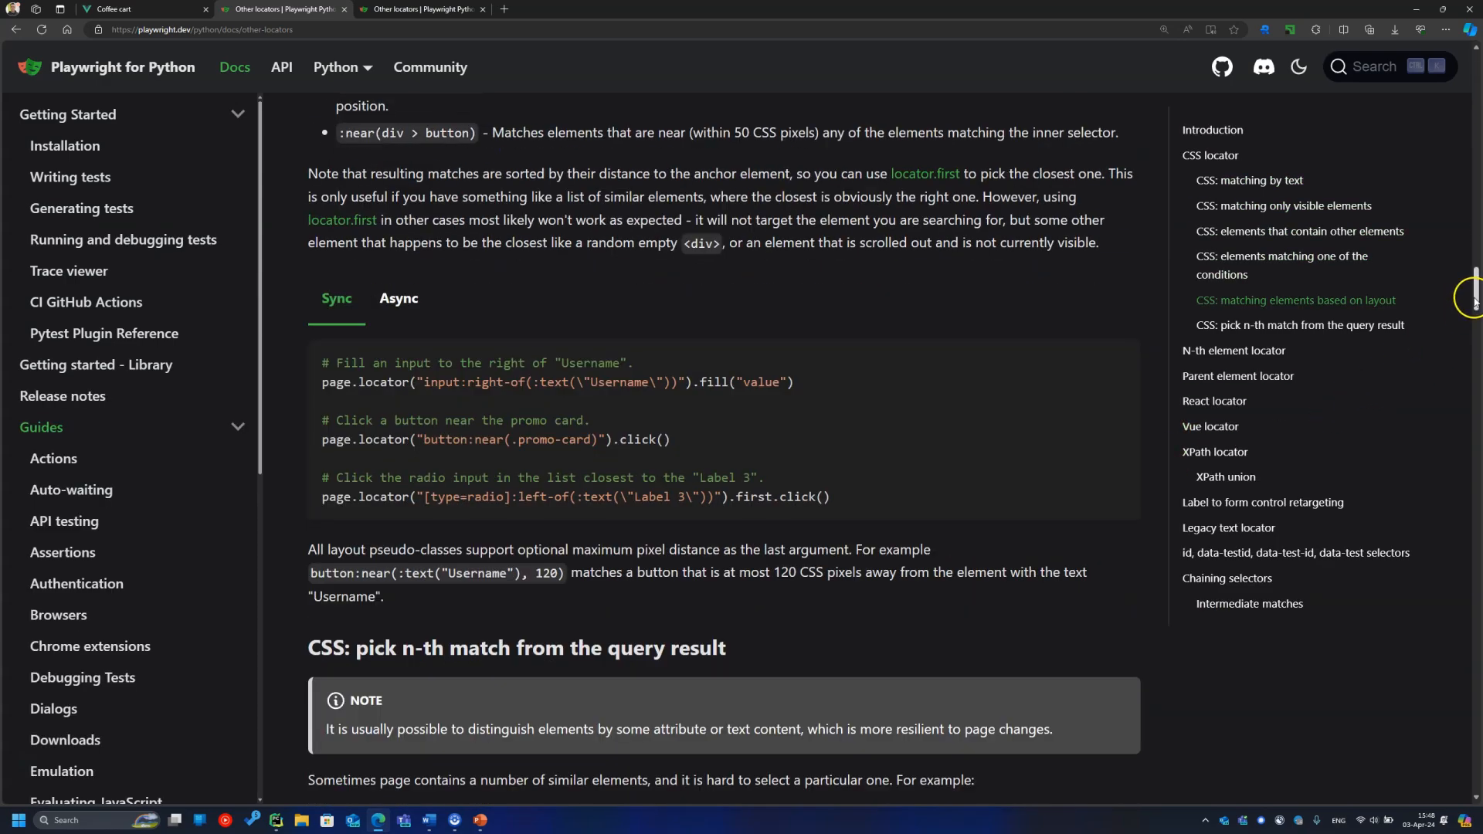
pyautogui.click(1226, 578)
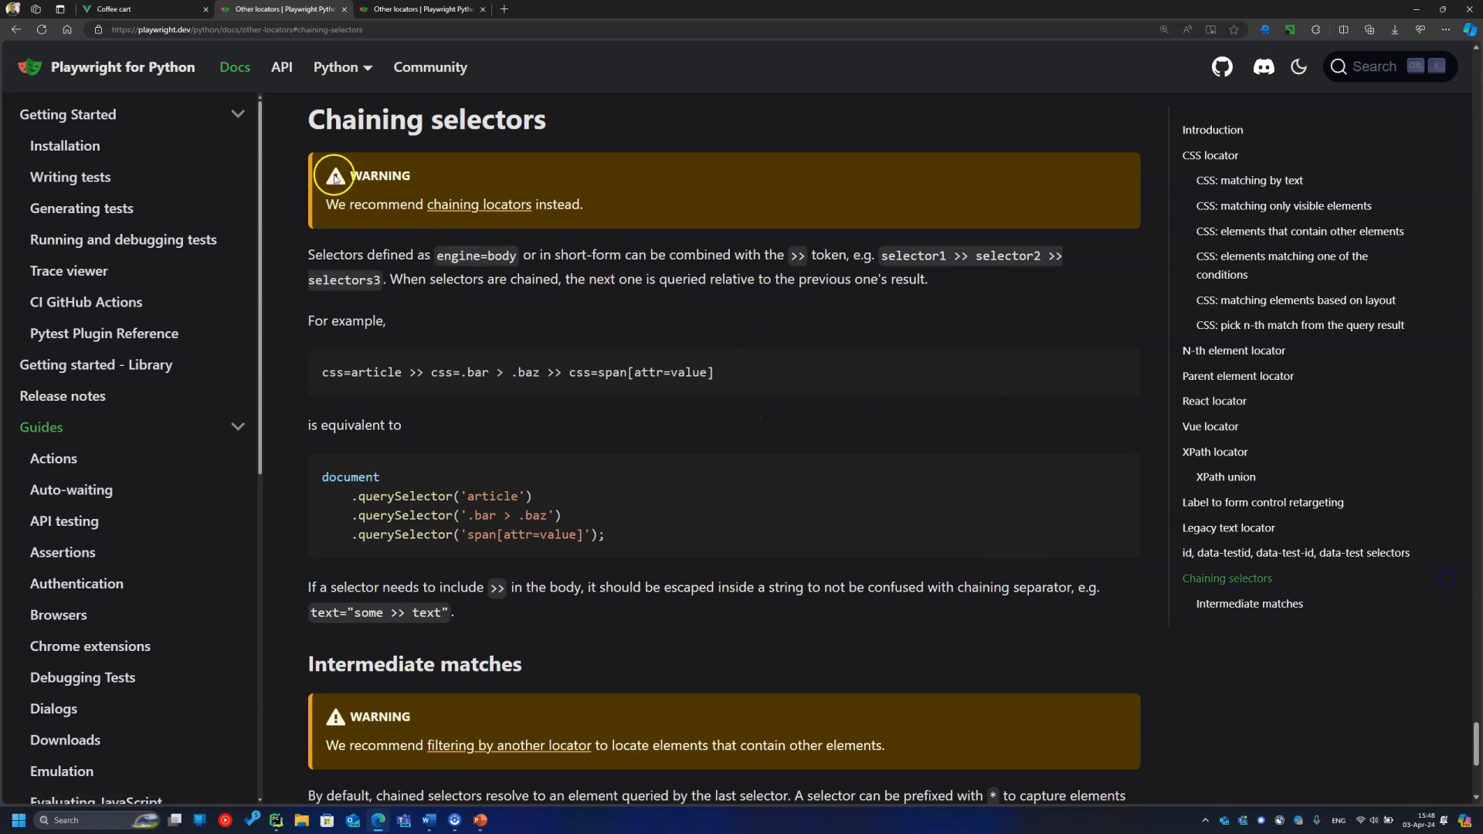
pyautogui.doubleClick(379, 176)
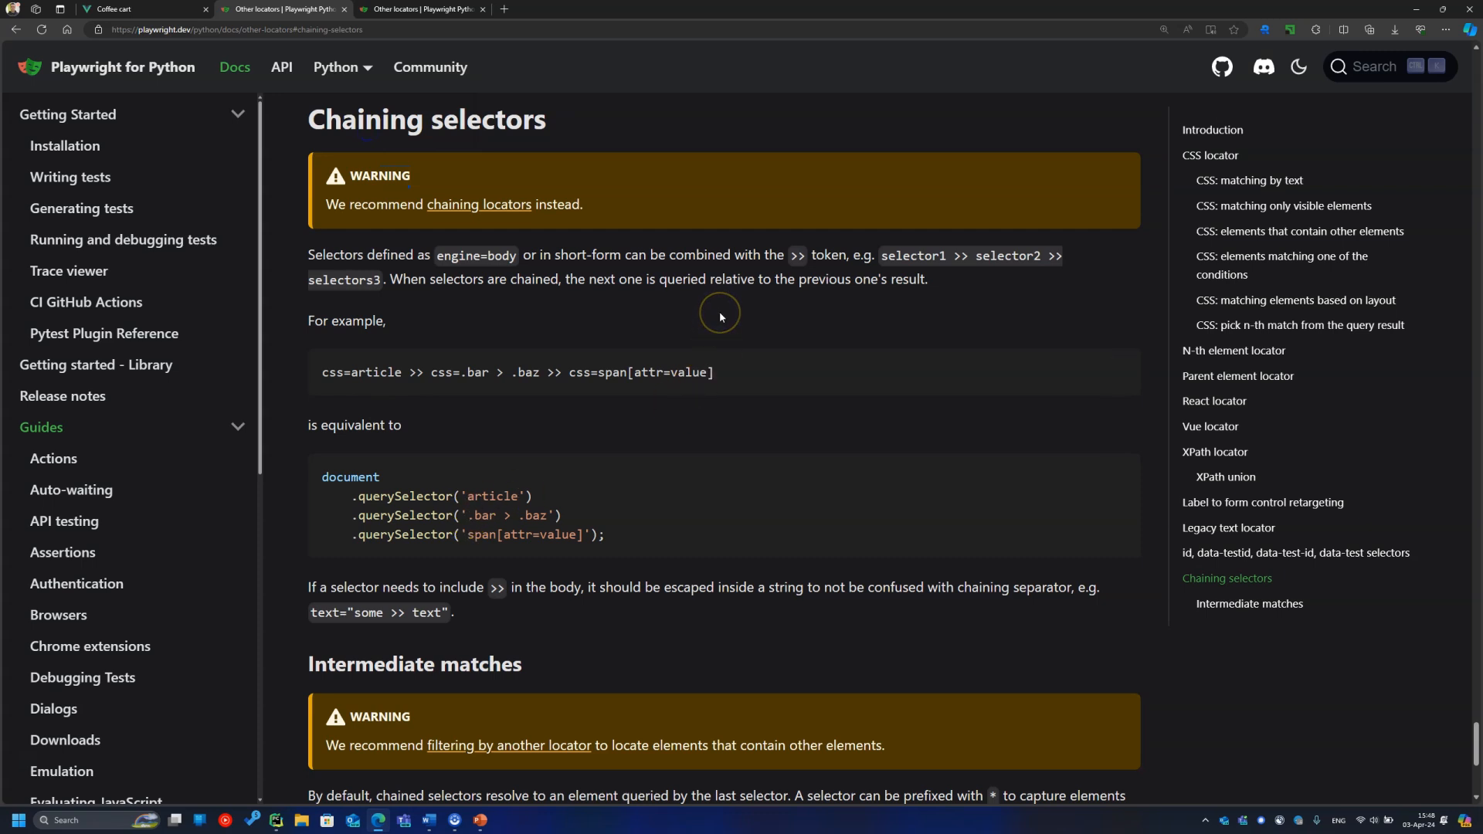
pyautogui.moveTo(722, 319)
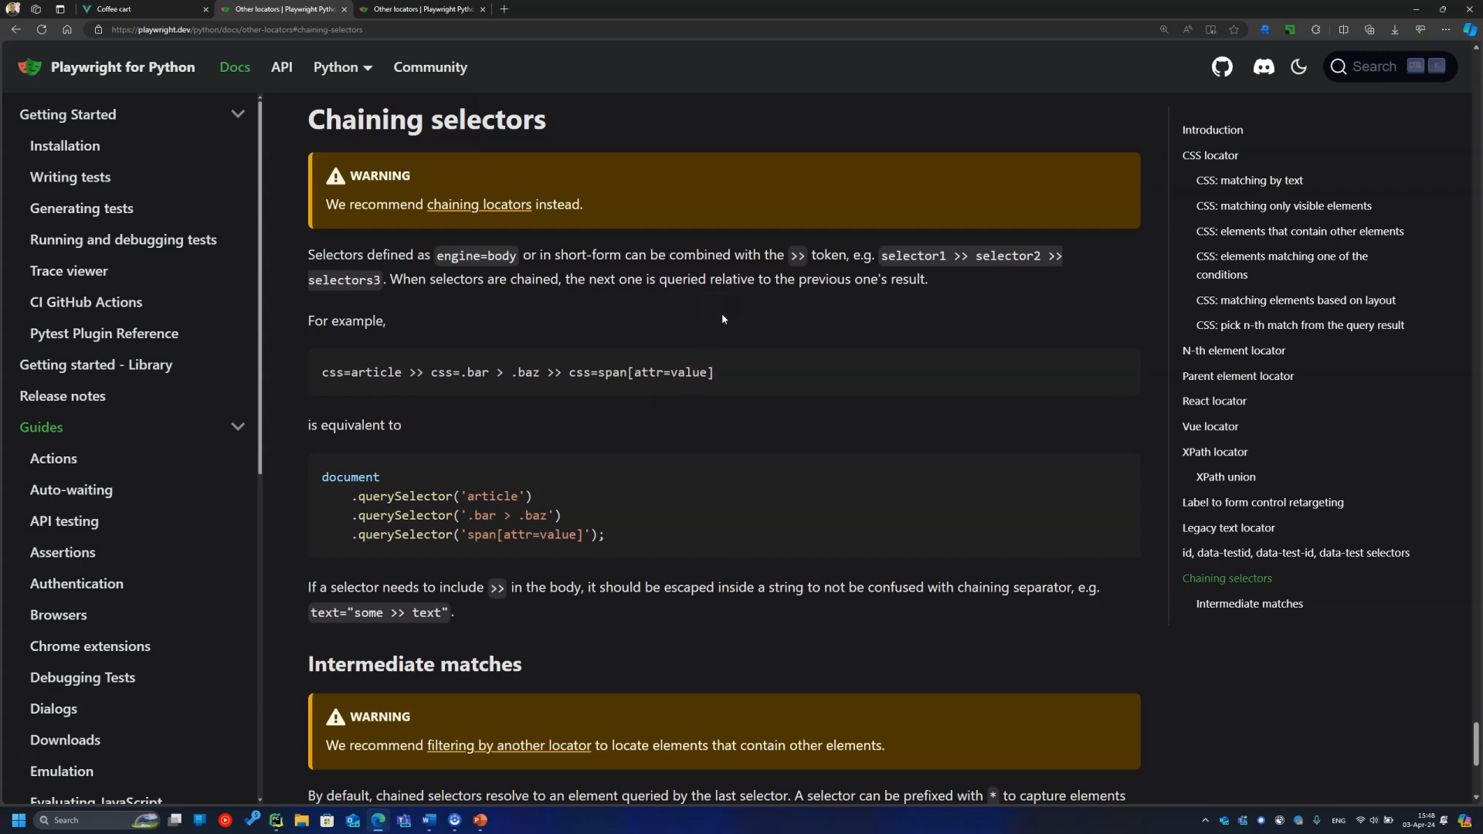
pyautogui.moveTo(721, 319)
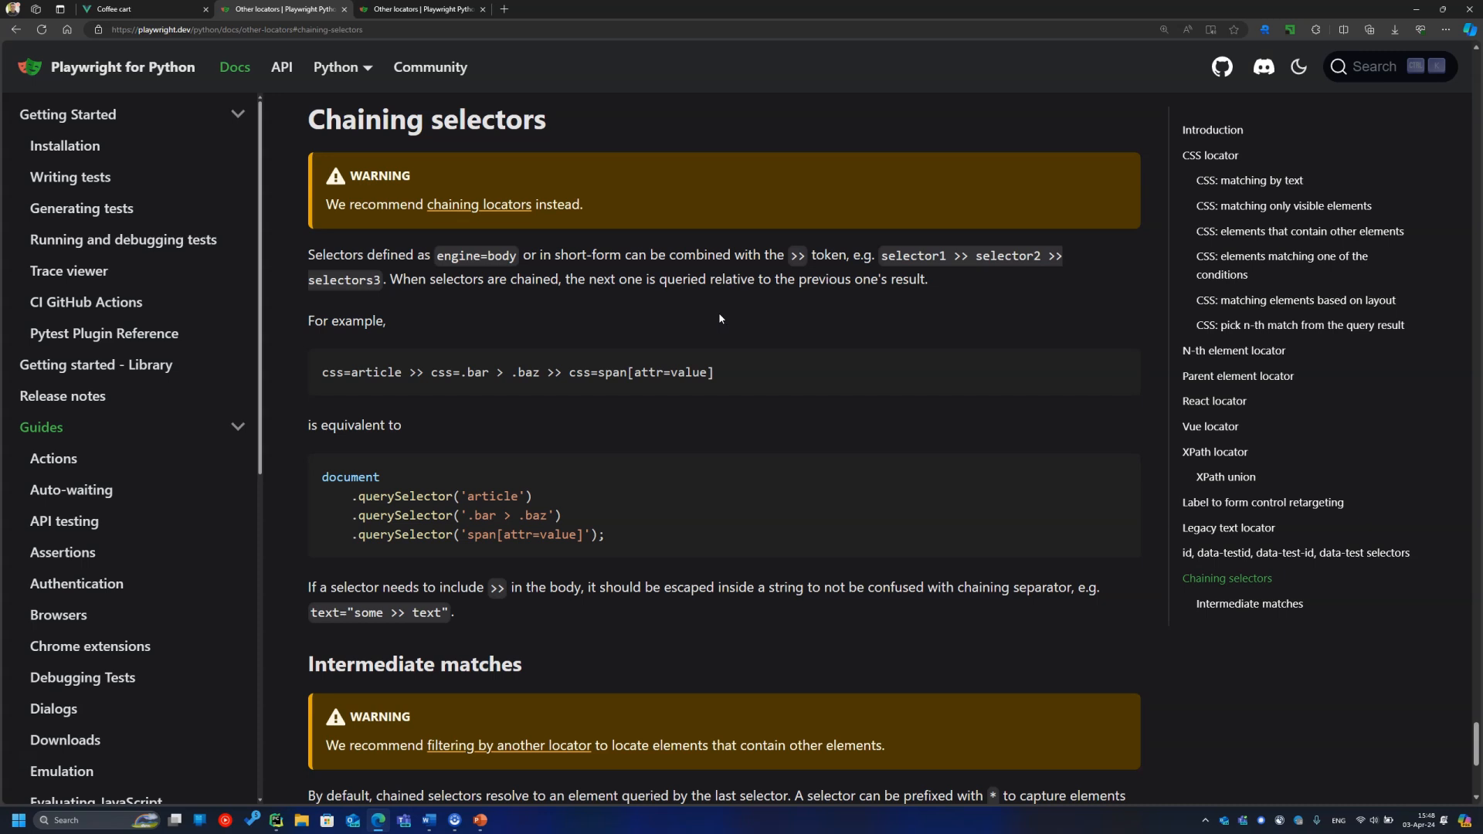
pyautogui.moveTo(719, 317)
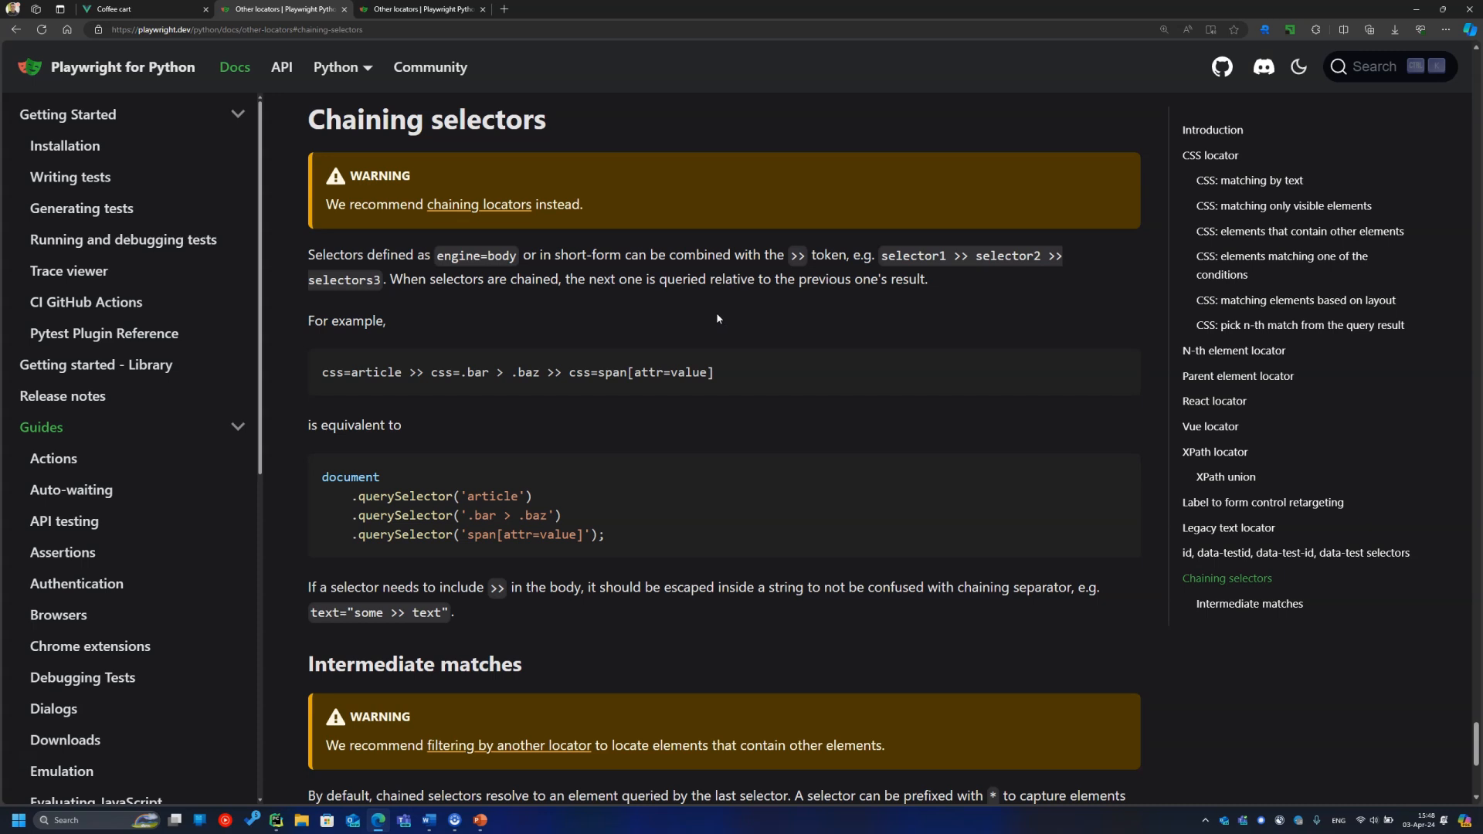